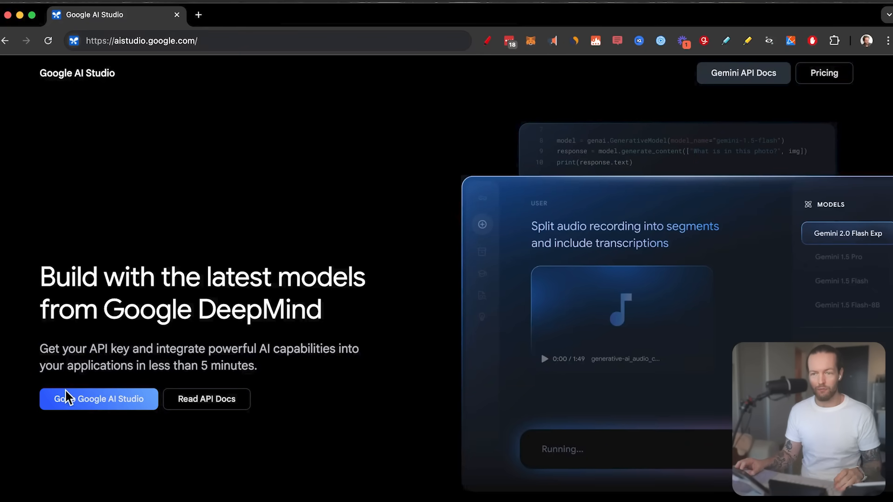
pyautogui.moveTo(53, 415)
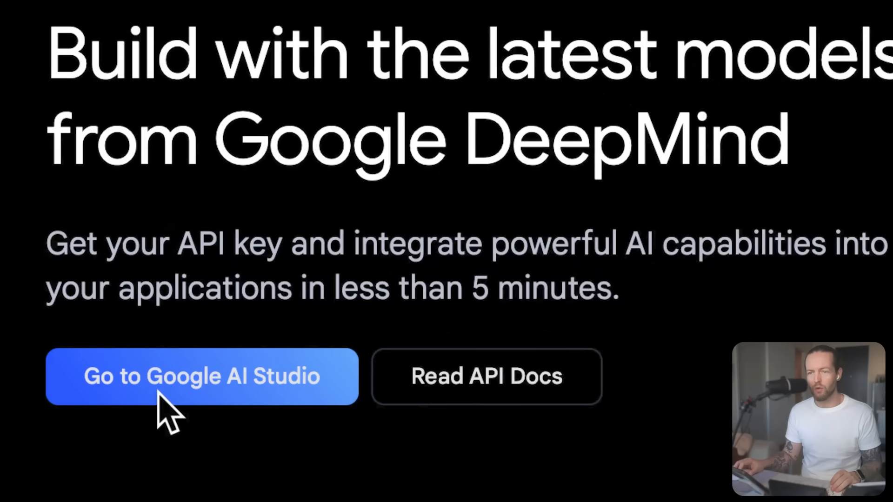
# - Enter the Google AI Studio workspace from the aistudio.google.com landing page
pyautogui.click(202, 377)
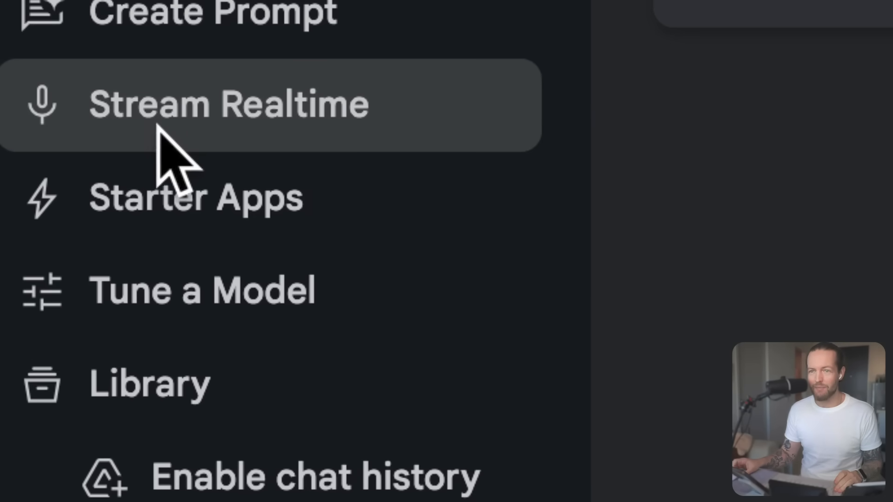
# - Start a Stream Realtime session and choose Screen 2 under Entire Screen to share with Gemini
pyautogui.click(228, 104)
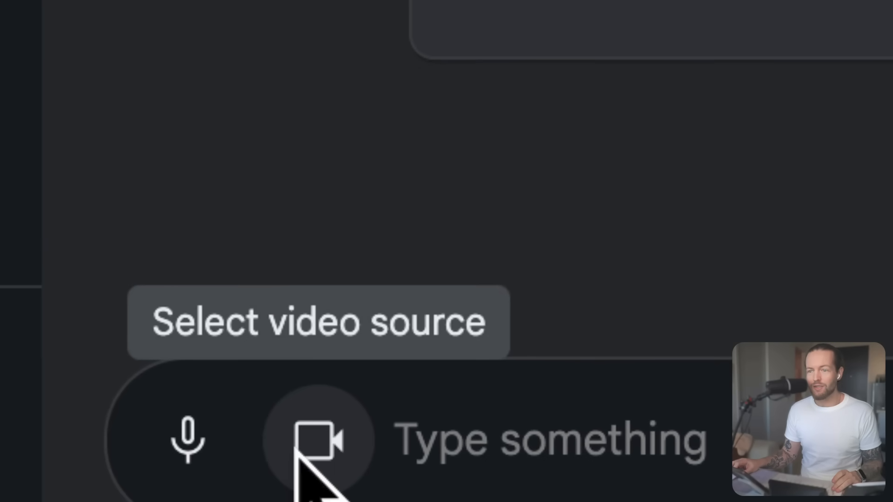
pyautogui.click(317, 441)
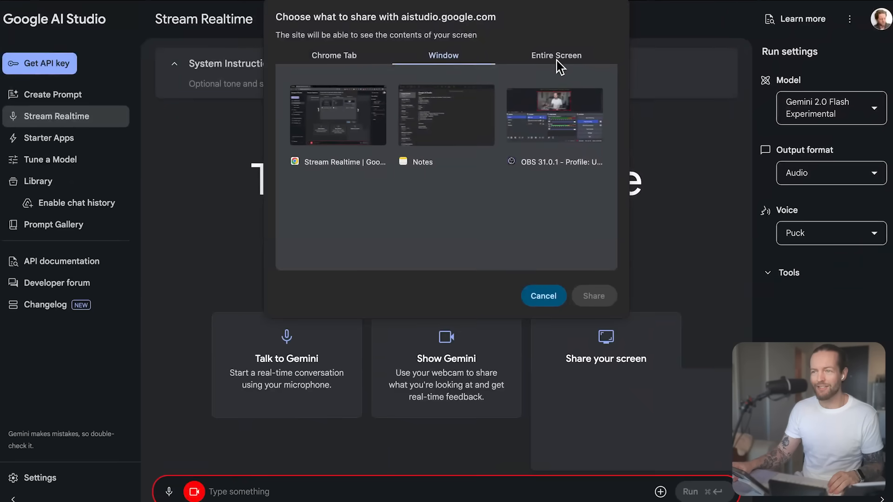
pyautogui.click(556, 55)
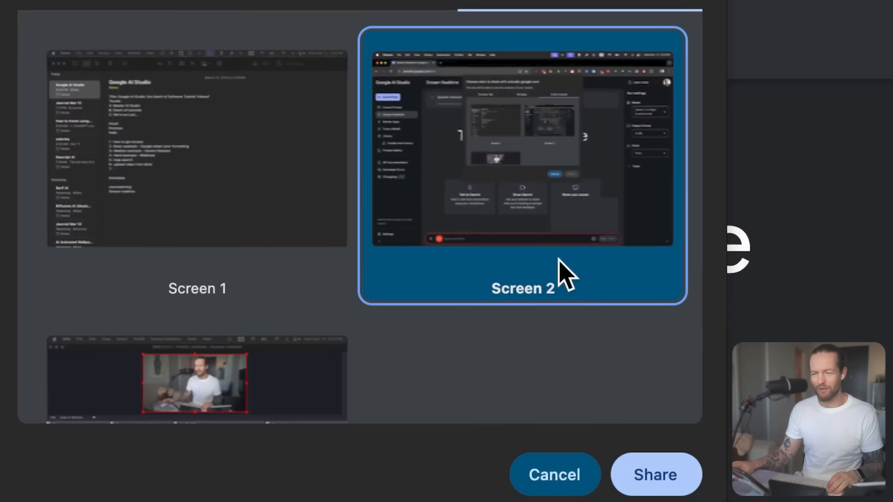
pyautogui.click(655, 474)
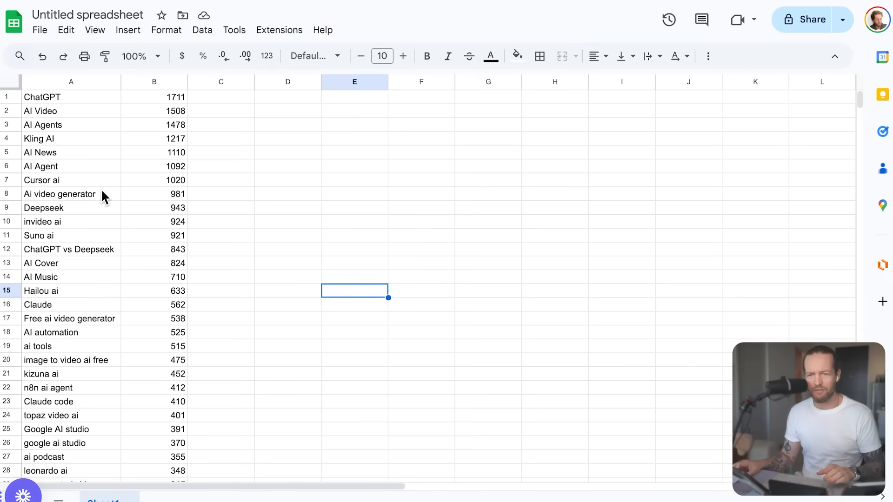
pyautogui.click(153, 96)
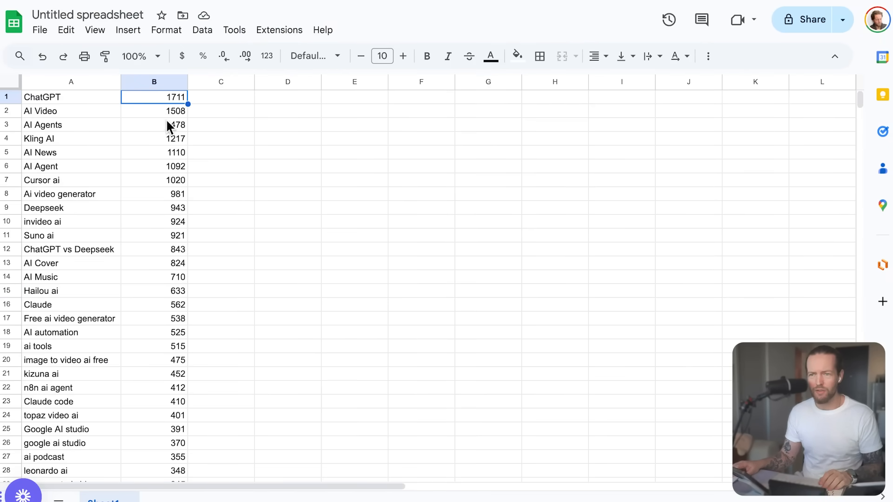
pyautogui.scroll(-3)
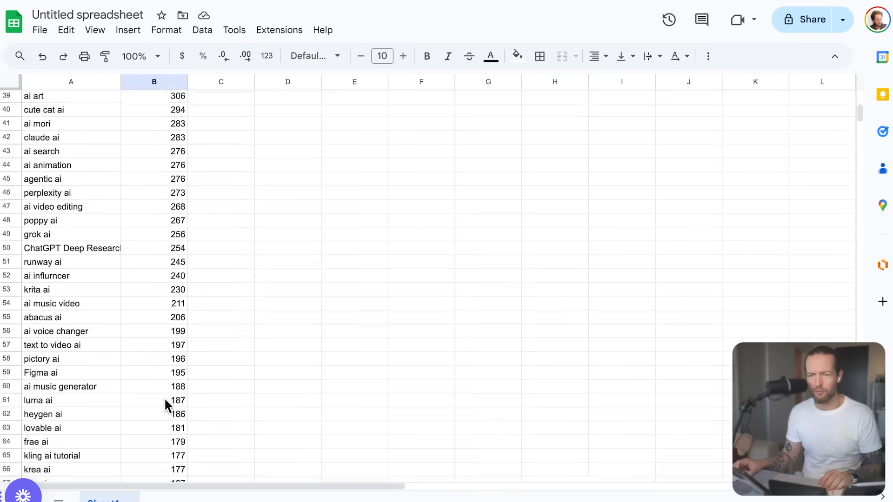
pyautogui.scroll(3)
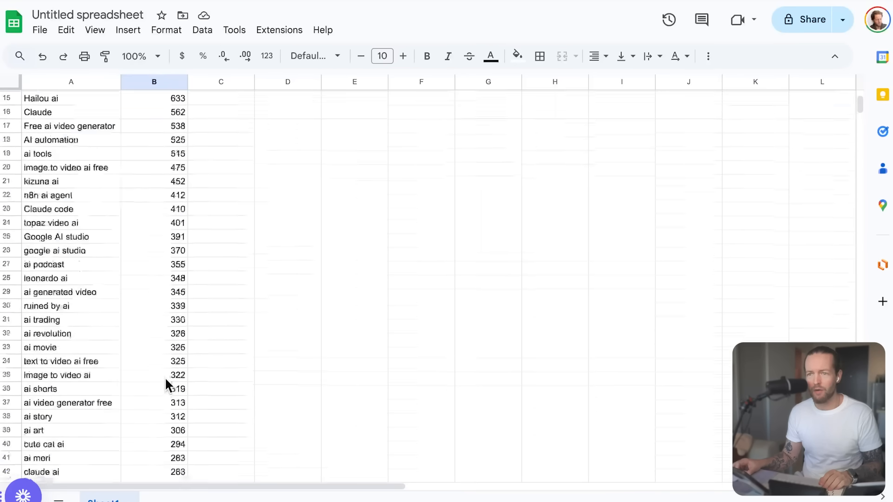
pyautogui.scroll(3)
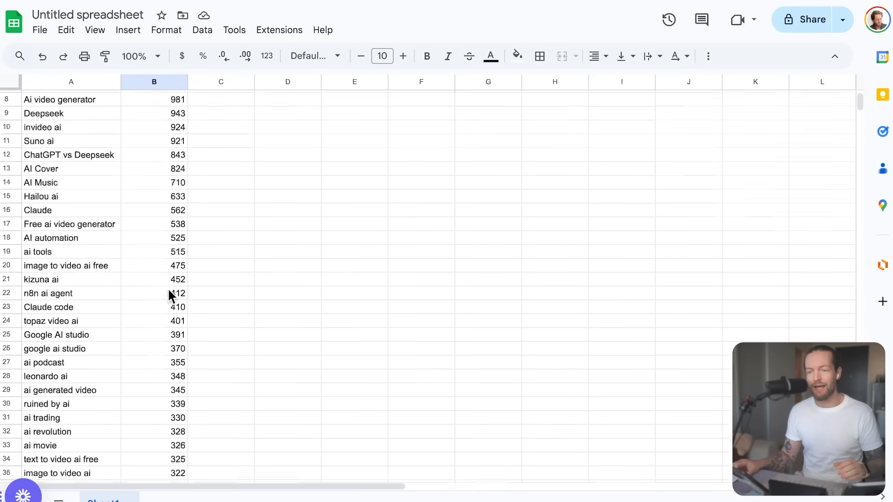
pyautogui.scroll(-3)
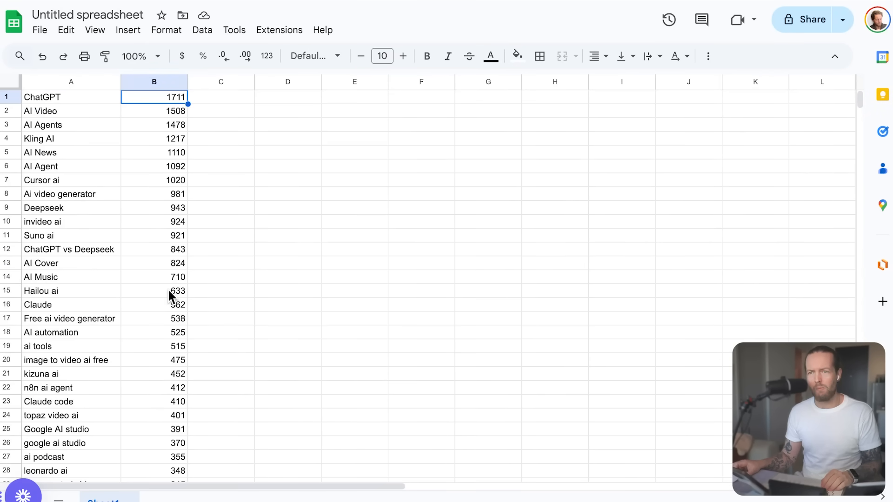
pyautogui.moveTo(169, 289)
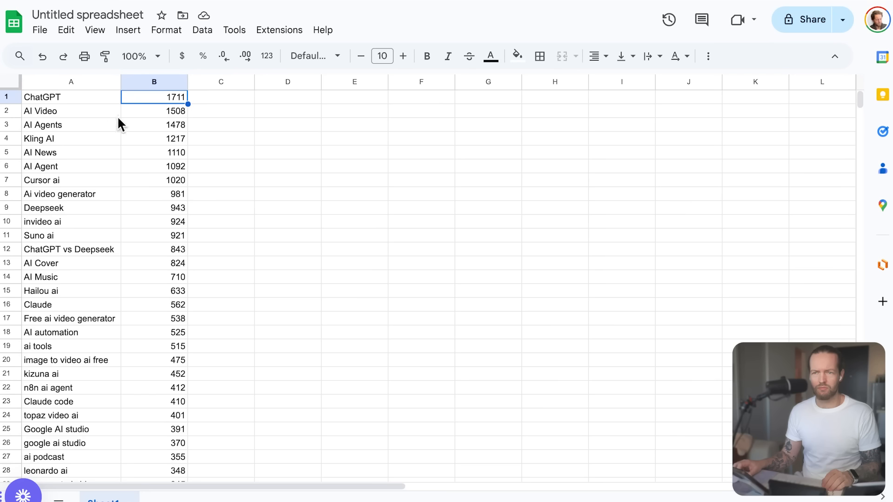
# - Add a conditional formatting rule on column B and switch it to a colour scale
pyautogui.click(154, 82)
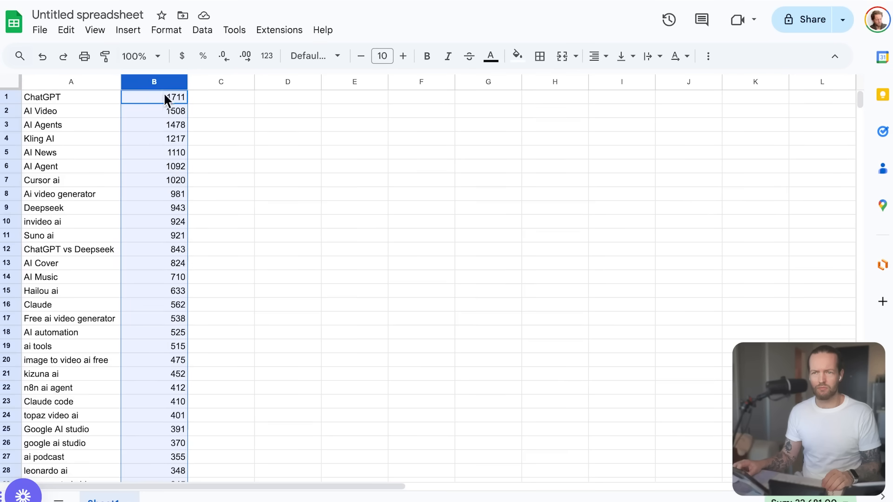
pyautogui.click(166, 30)
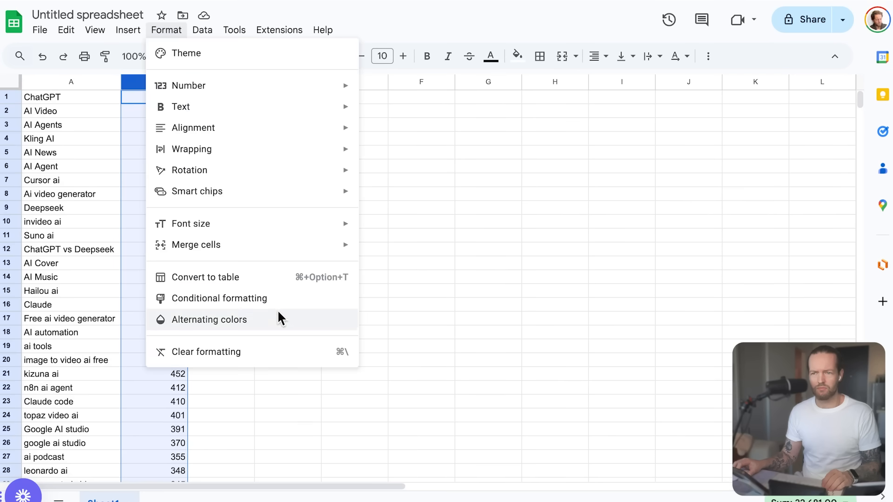
pyautogui.click(219, 297)
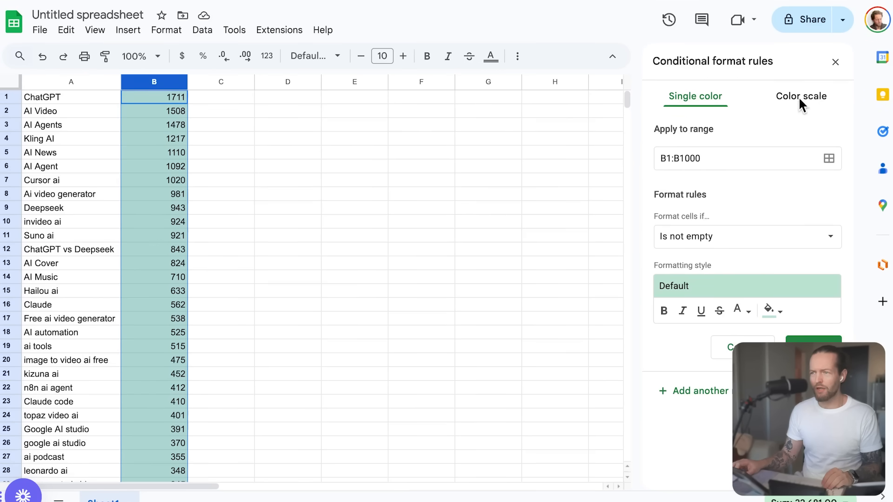
pyautogui.click(801, 96)
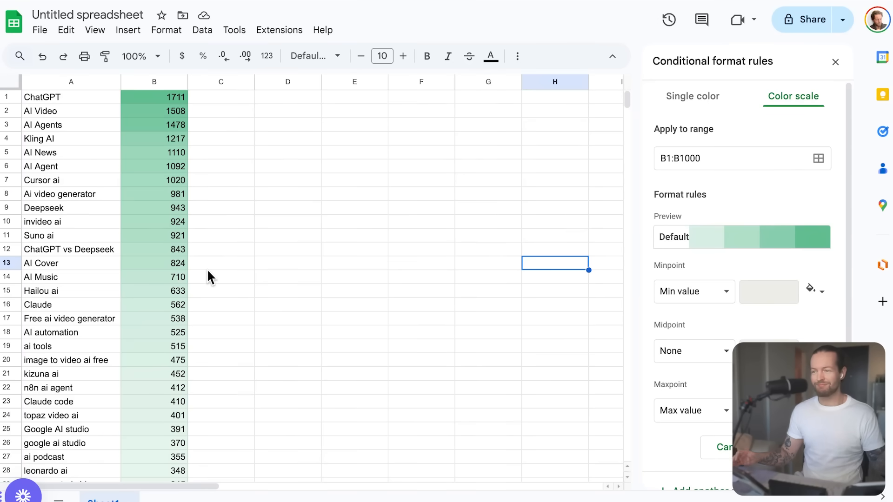
pyautogui.moveTo(203, 286)
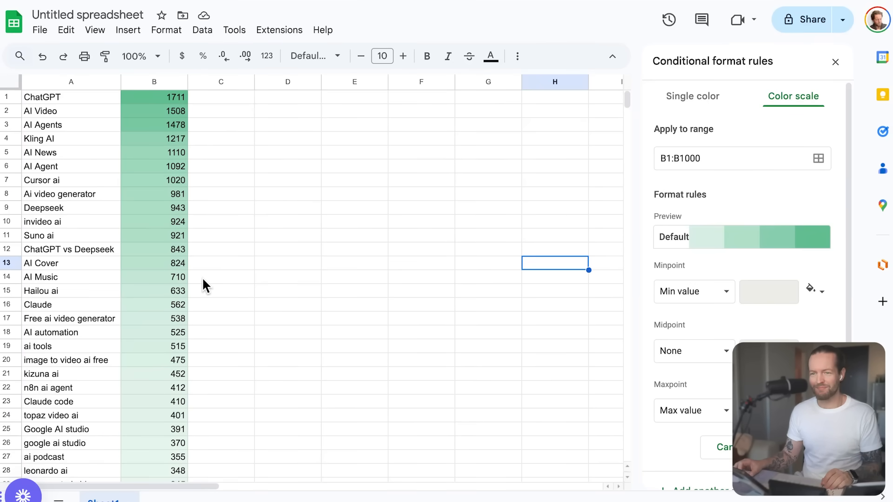
# - Pick a new fill colour for the colour scale's minimum point so low counts appear lighter
pyautogui.scroll(-3)
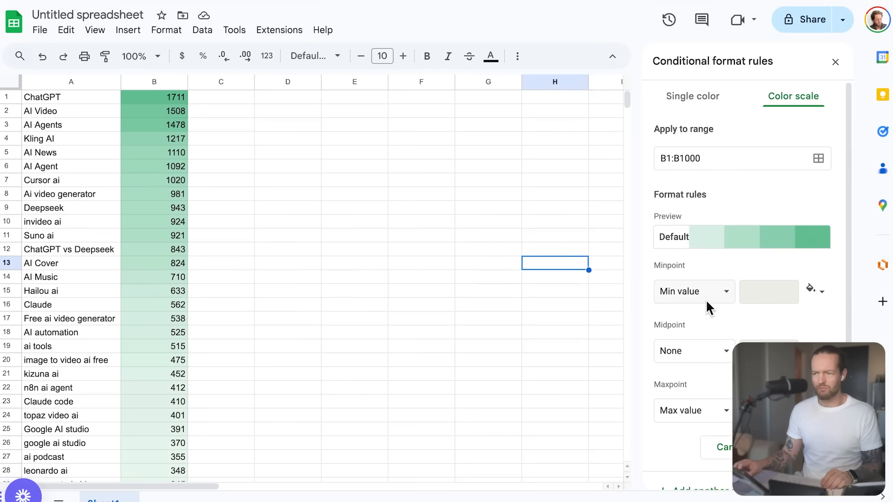
pyautogui.click(812, 290)
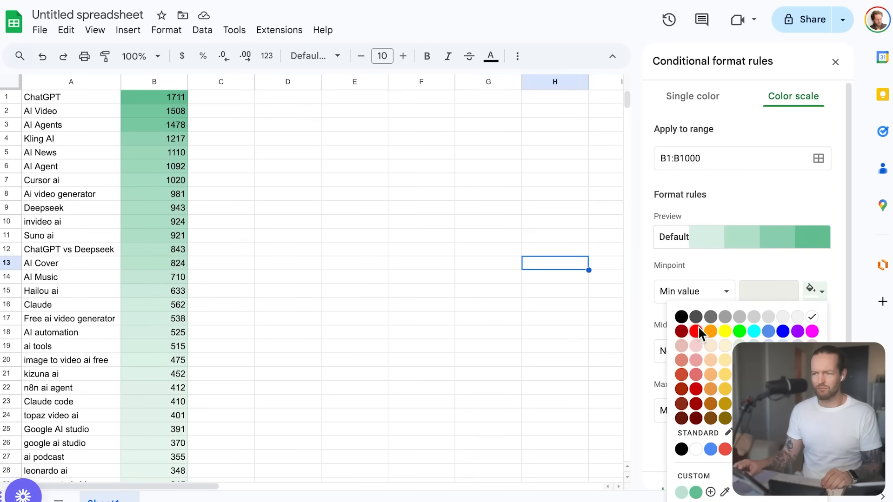
pyautogui.click(710, 331)
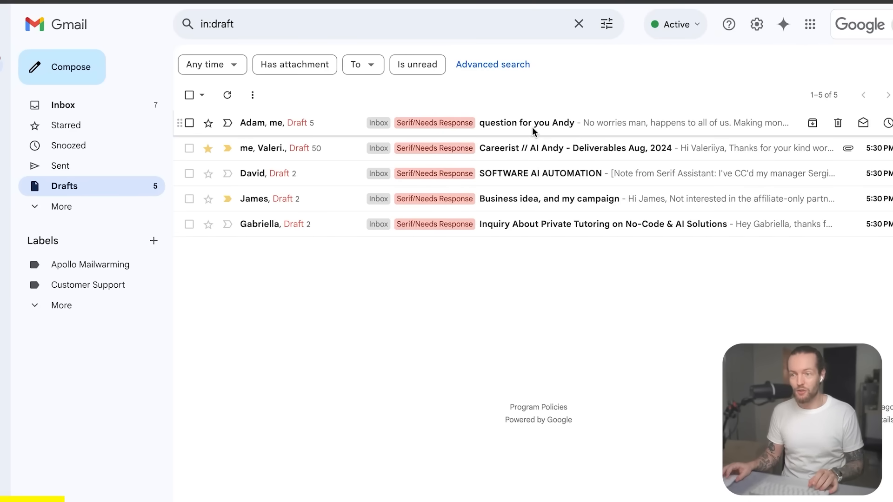
# - Open the Careerist // AI Andy draft and change the publication date to 'around March 26th.'
pyautogui.click(524, 123)
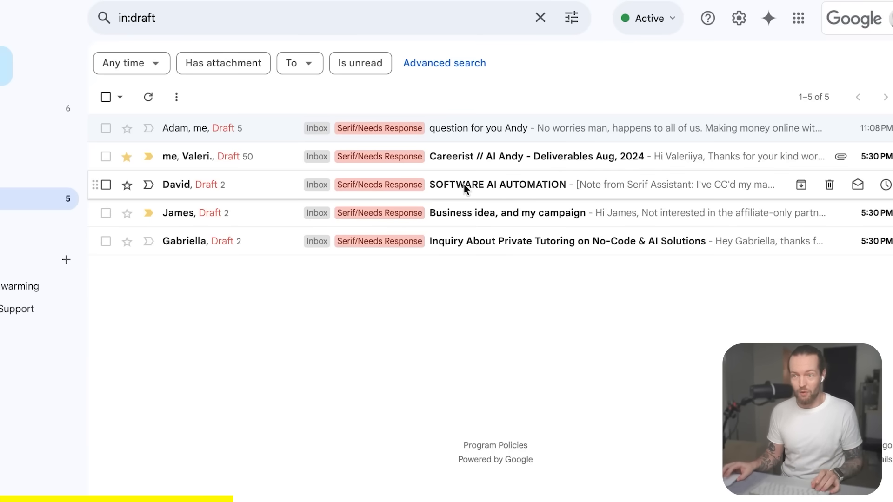
pyautogui.click(497, 184)
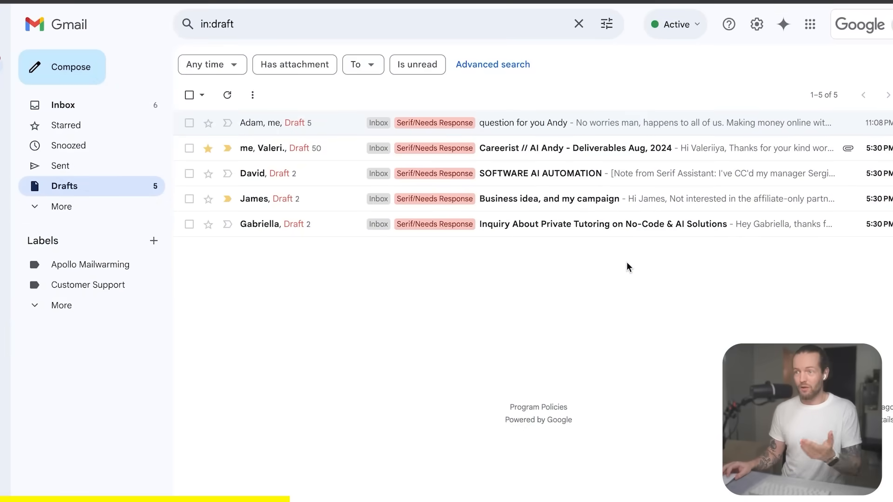
pyautogui.moveTo(600, 148)
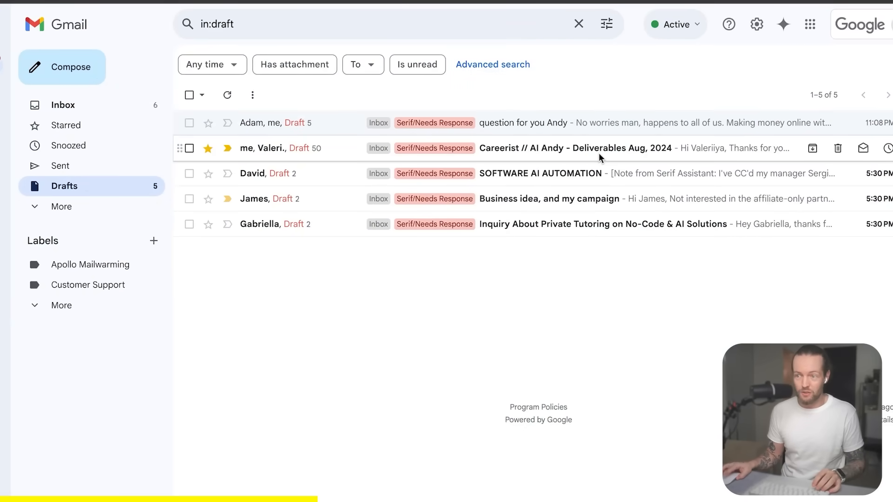
pyautogui.click(575, 148)
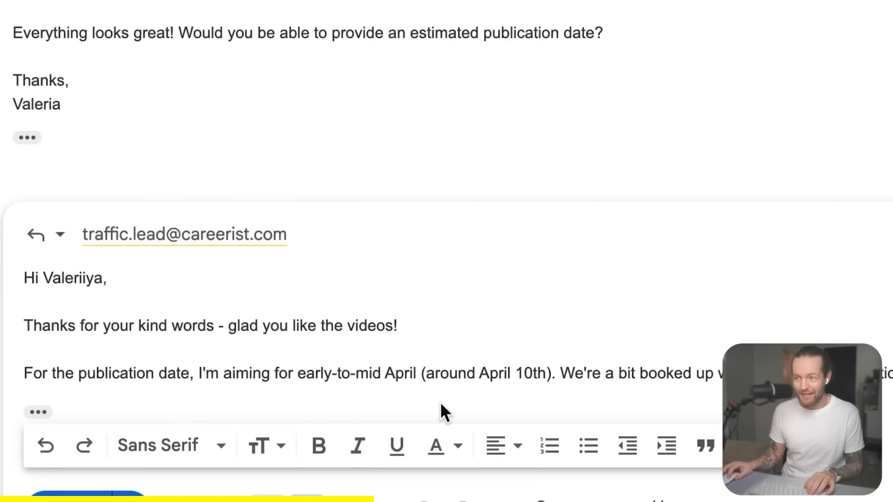
pyautogui.write('around March 26th.')
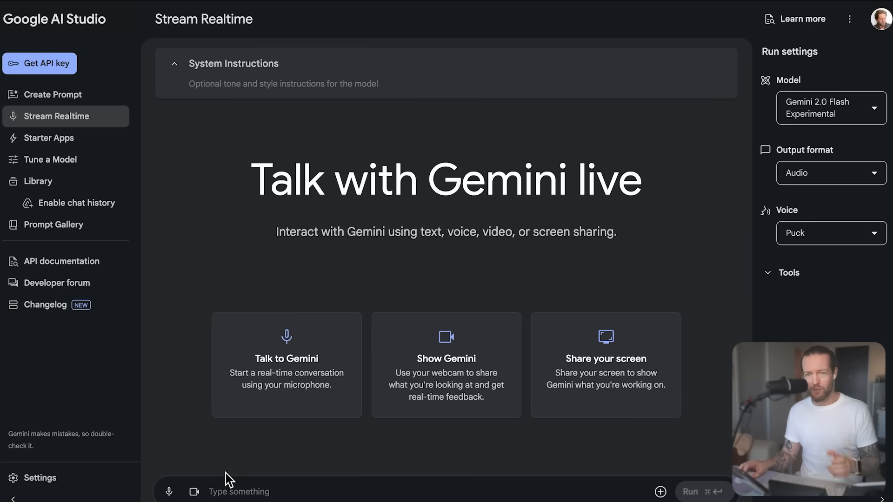
pyautogui.moveTo(194, 491)
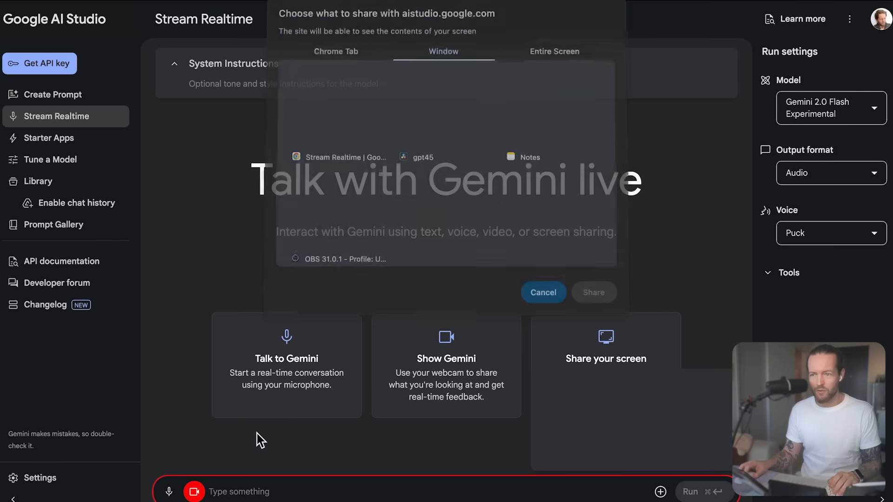
# - Share the entire Screen 2 with Gemini in the live session
pyautogui.click(555, 51)
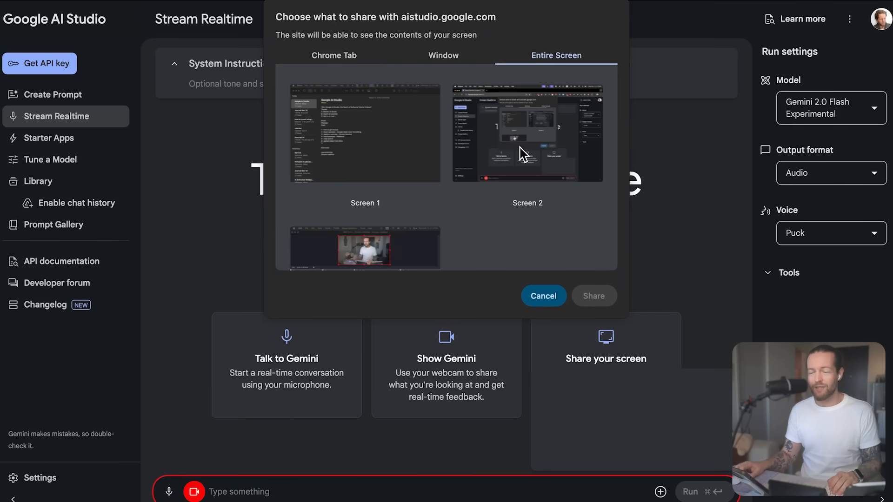
pyautogui.click(527, 134)
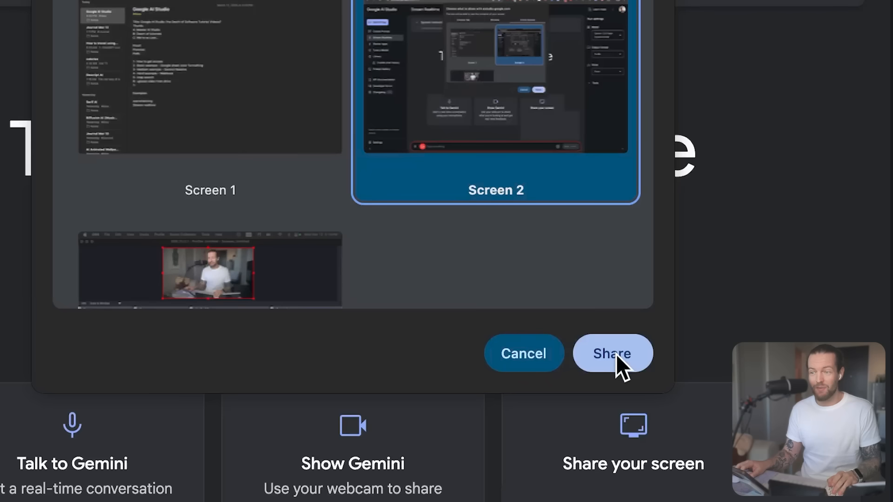
pyautogui.click(612, 354)
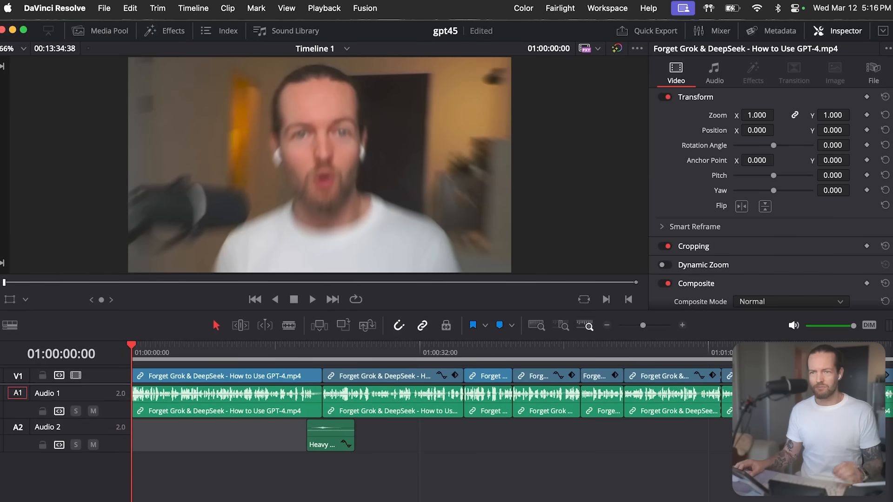
pyautogui.moveTo(167, 455)
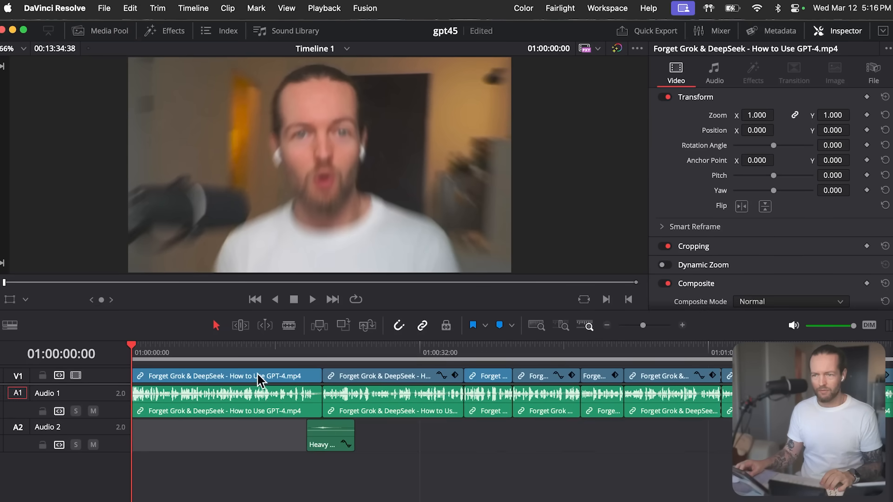
pyautogui.click(323, 353)
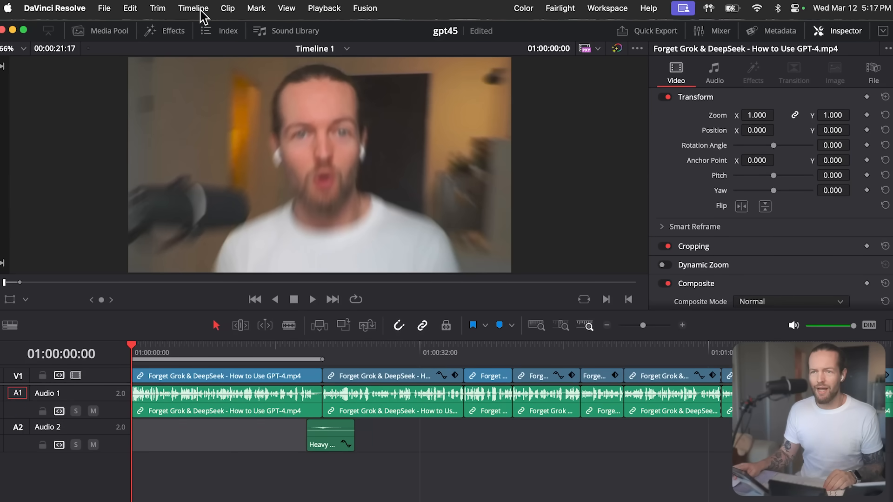
pyautogui.moveTo(158, 17)
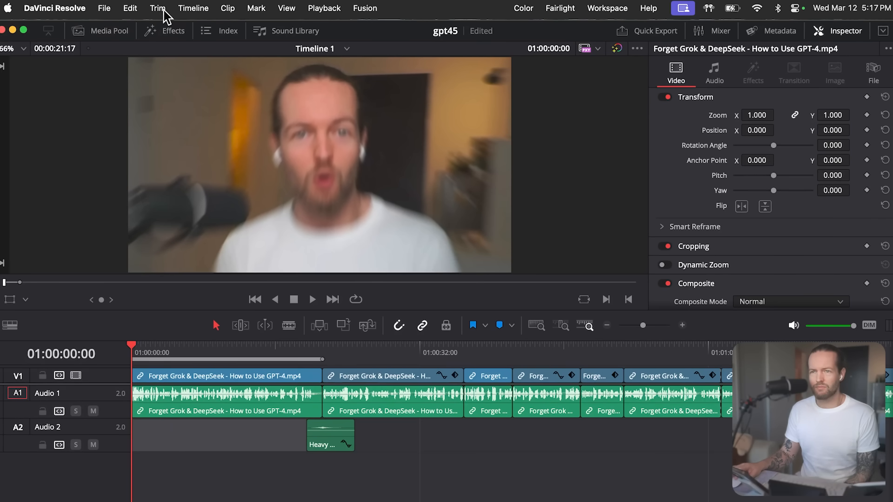
pyautogui.moveTo(286, 9)
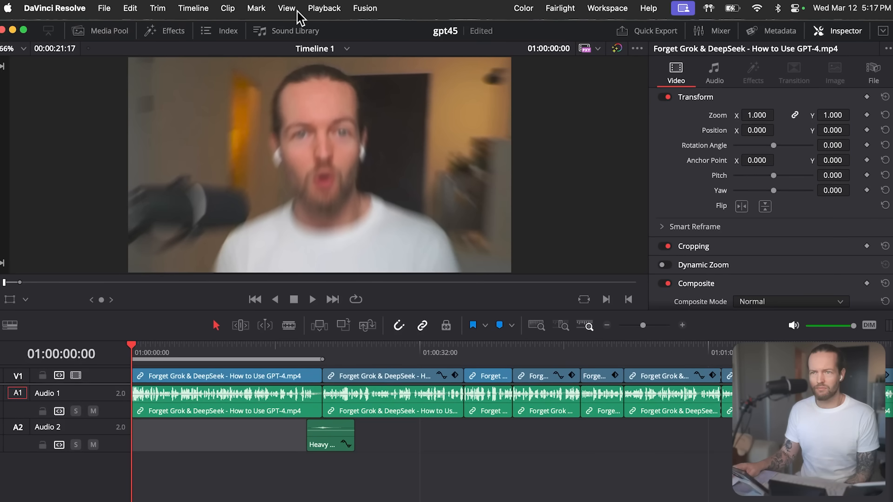
pyautogui.moveTo(199, 11)
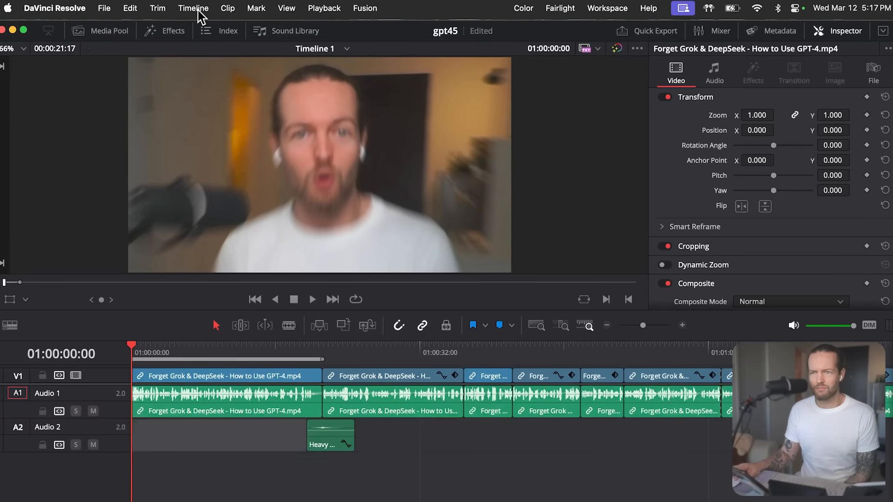
# - Create subtitles from audio via the Timeline menu with a 10-character maximum per line
pyautogui.click(194, 8)
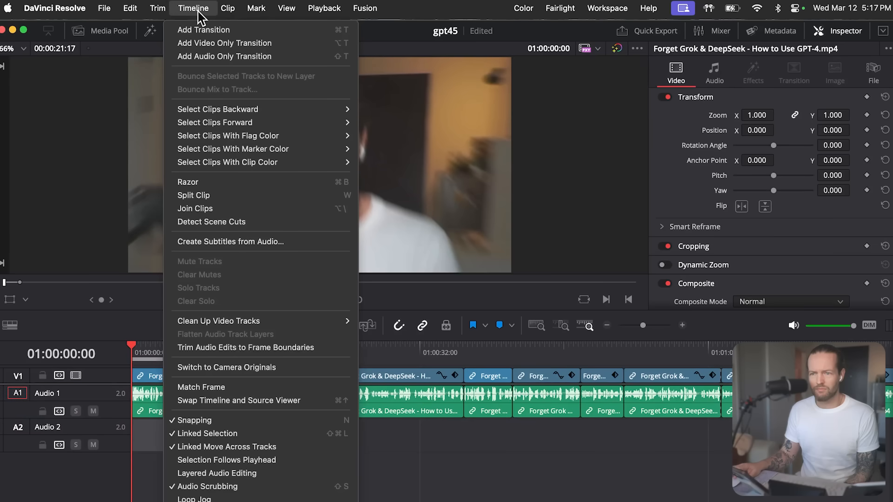
pyautogui.moveTo(220, 242)
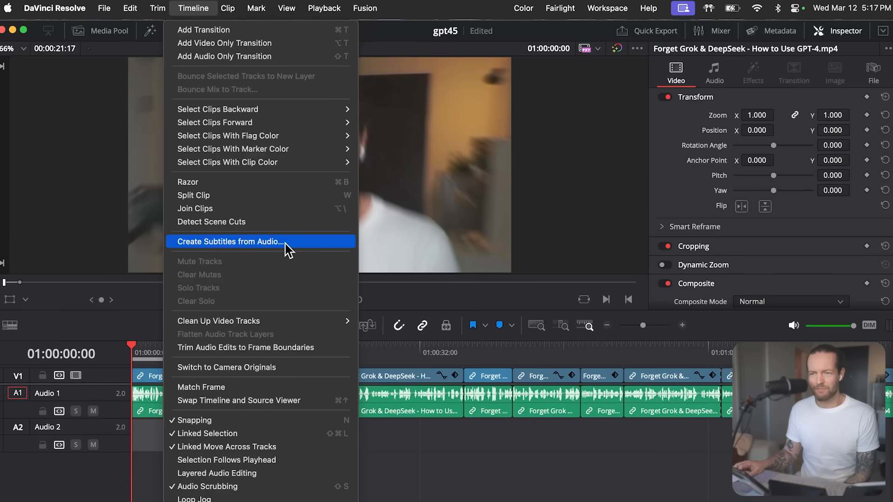
pyautogui.click(229, 242)
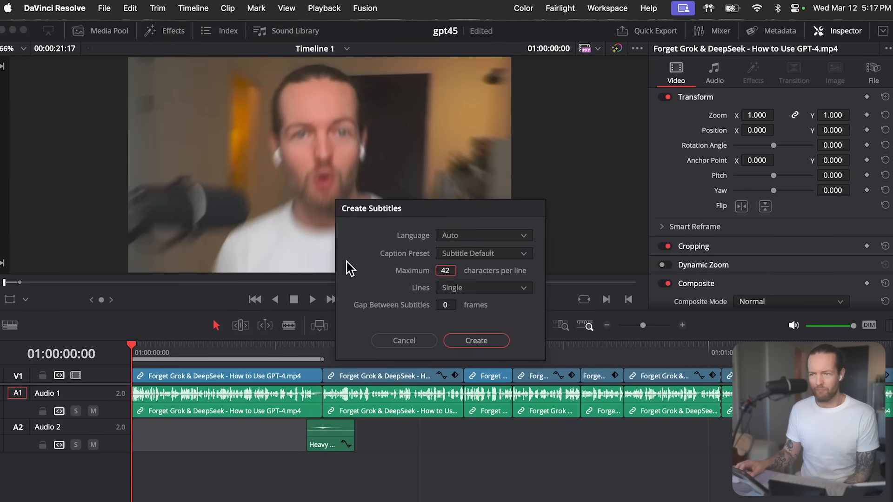
pyautogui.moveTo(473, 242)
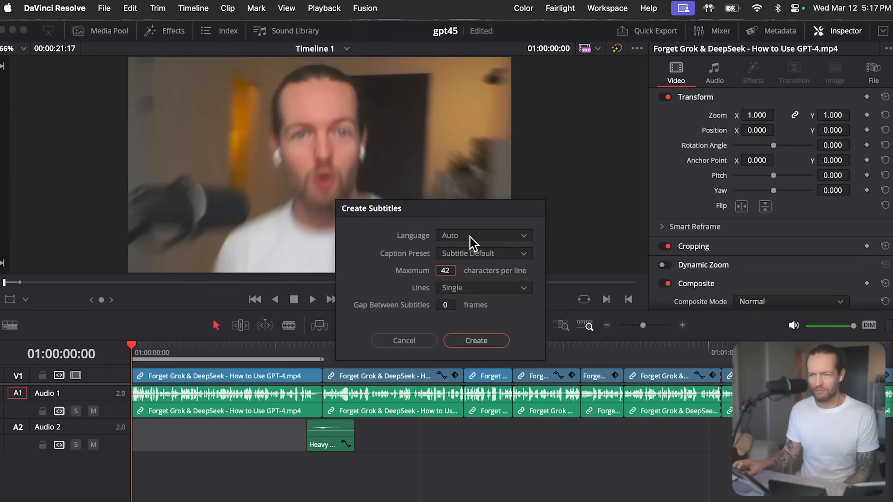
pyautogui.moveTo(491, 253)
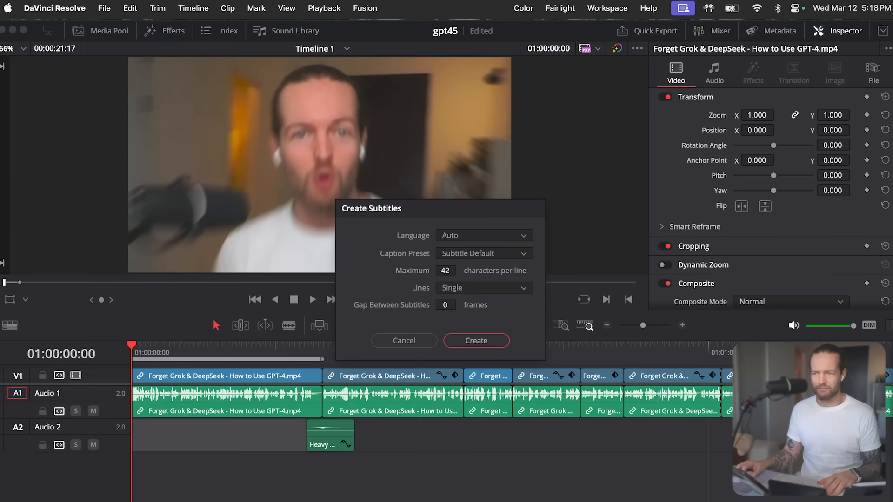
pyautogui.write('10')
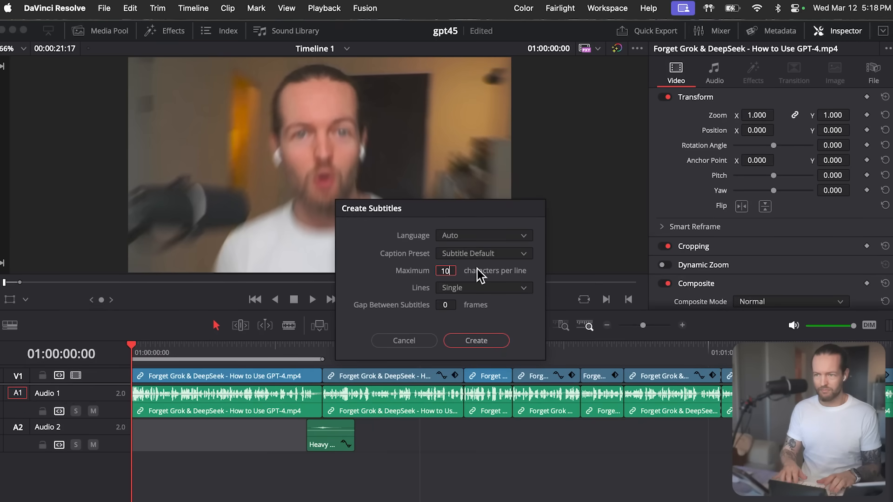
pyautogui.moveTo(528, 335)
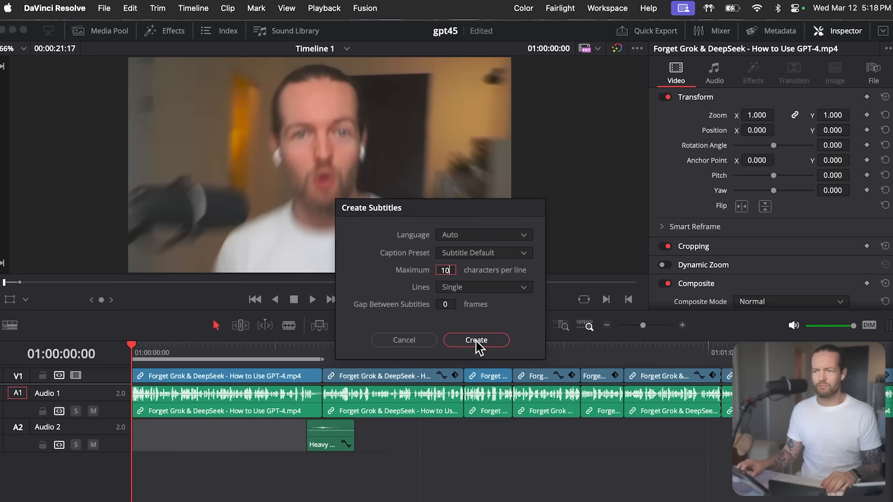
pyautogui.click(476, 340)
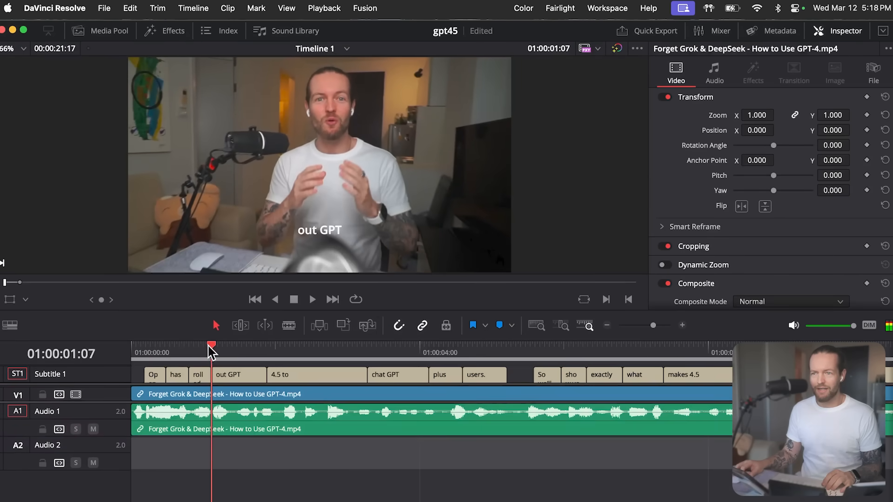
# - Preview the captions near the start and enable Customize Caption on a selected caption
pyautogui.click(407, 346)
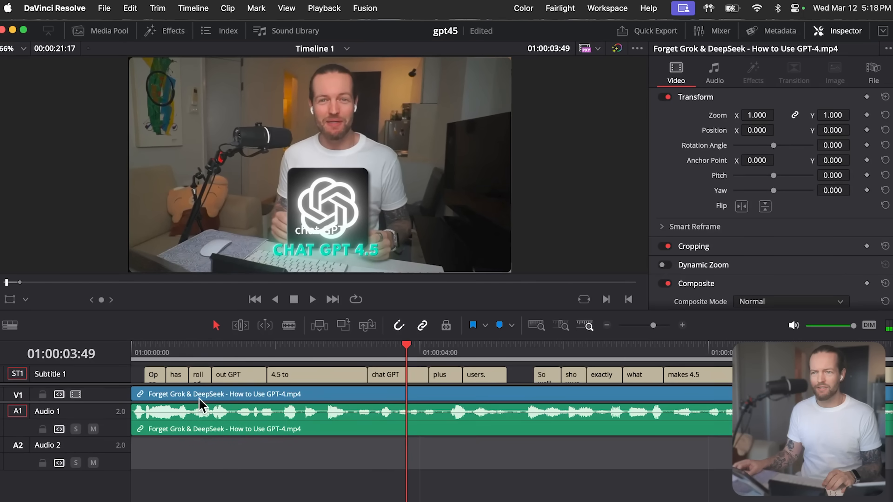
pyautogui.click(640, 344)
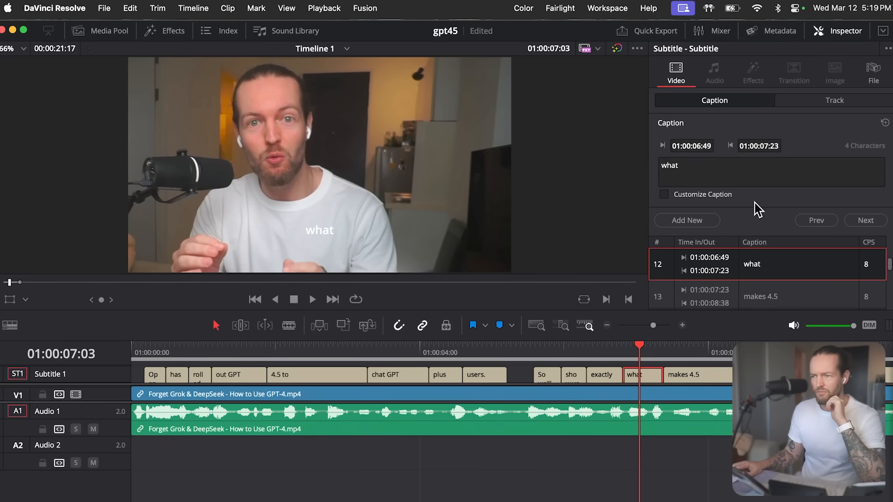
pyautogui.click(663, 195)
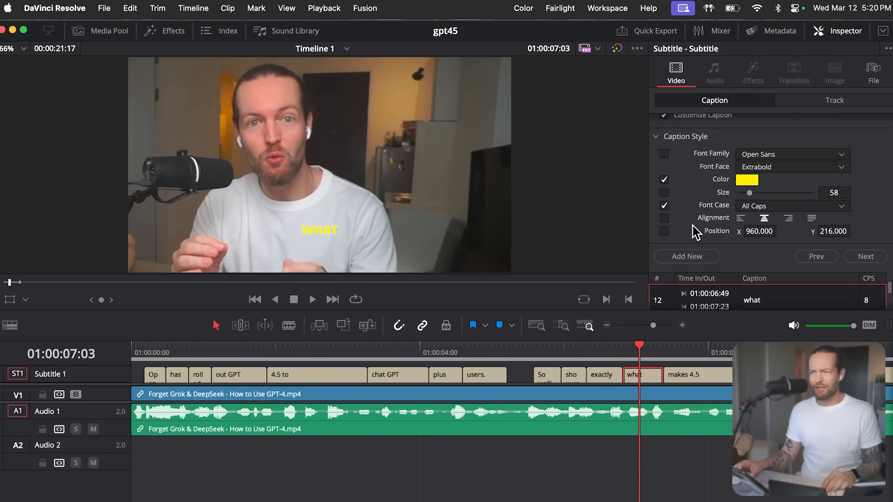
# - On the Track tab, give all subtitles the yellow Extrabold all-caps style with a black stroke
pyautogui.click(835, 101)
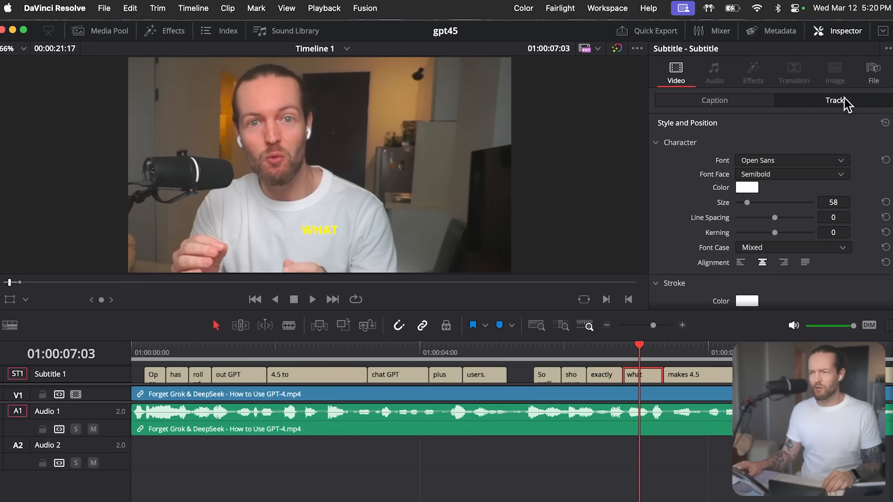
pyautogui.scroll(-3)
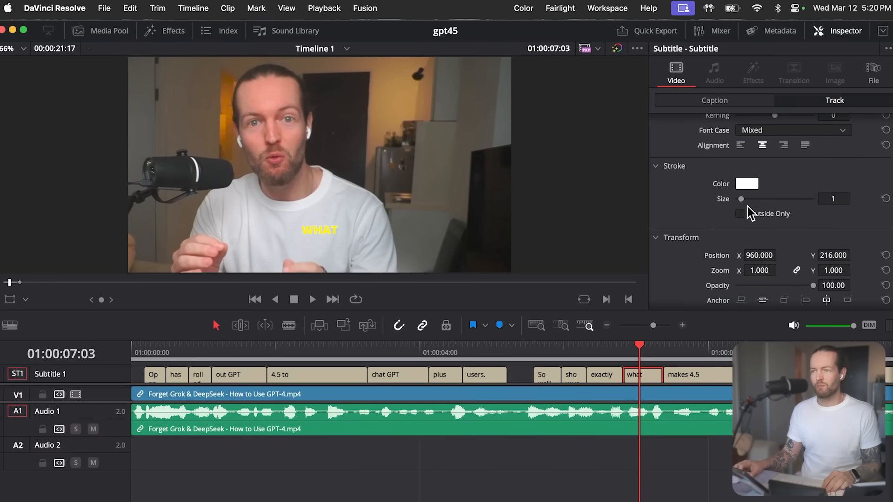
pyautogui.click(746, 184)
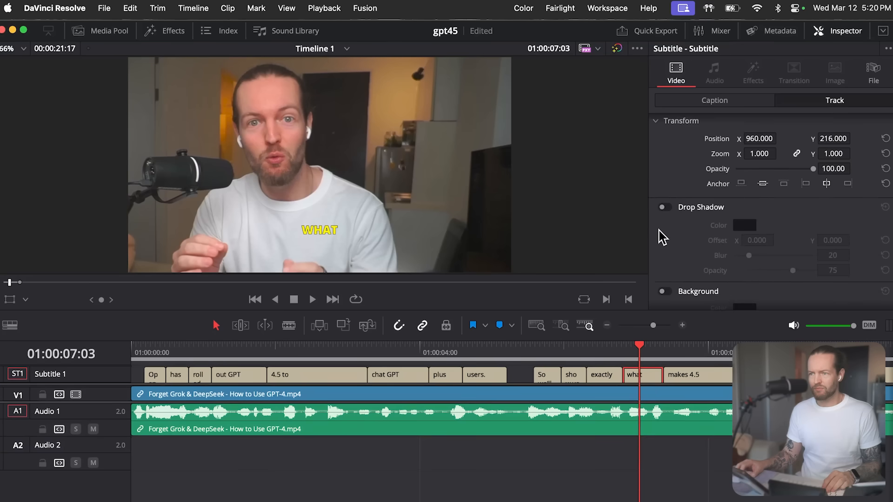
pyautogui.click(662, 207)
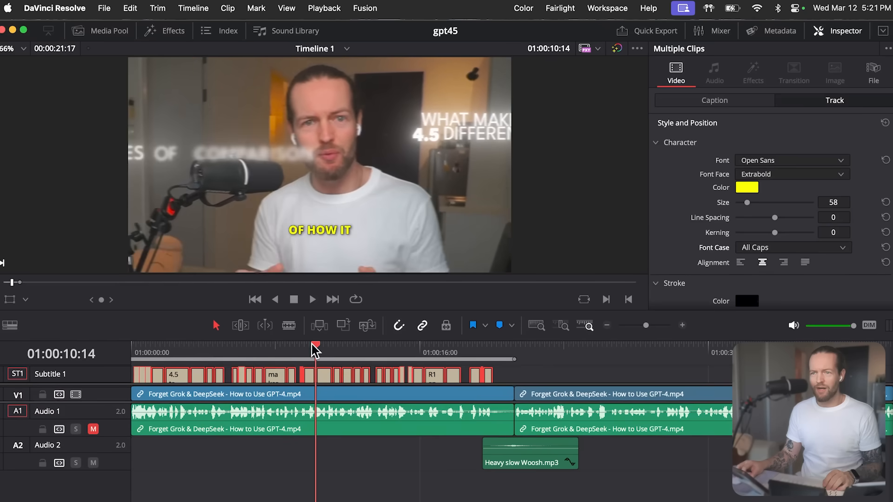
pyautogui.click(374, 345)
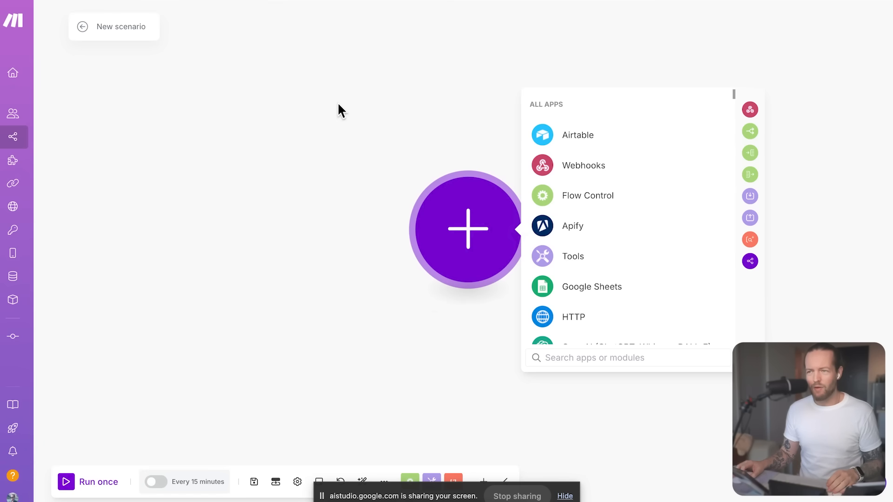
pyautogui.moveTo(348, 152)
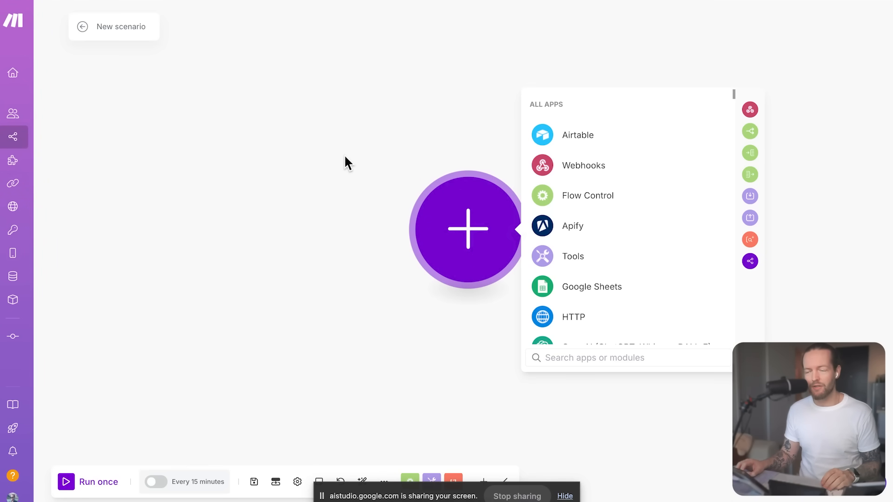
pyautogui.moveTo(384, 176)
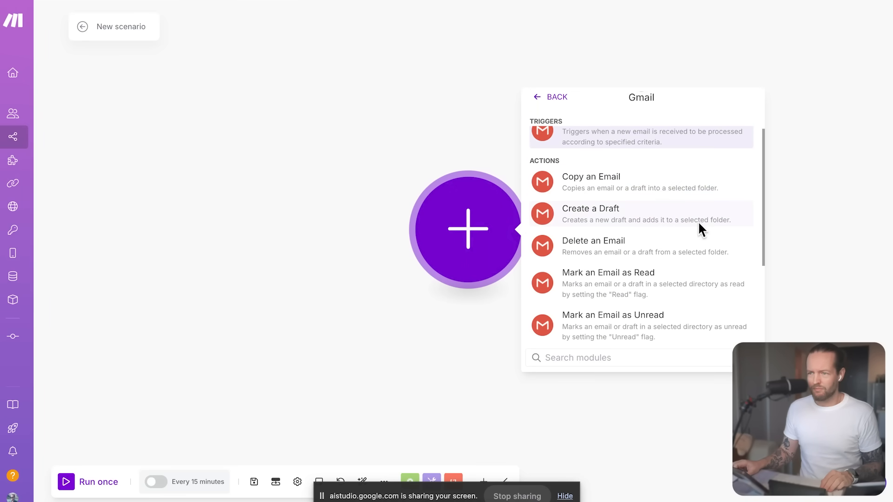
# - Browse the Gmail modules in the module picker to find the Watch Emails trigger
pyautogui.scroll(-3)
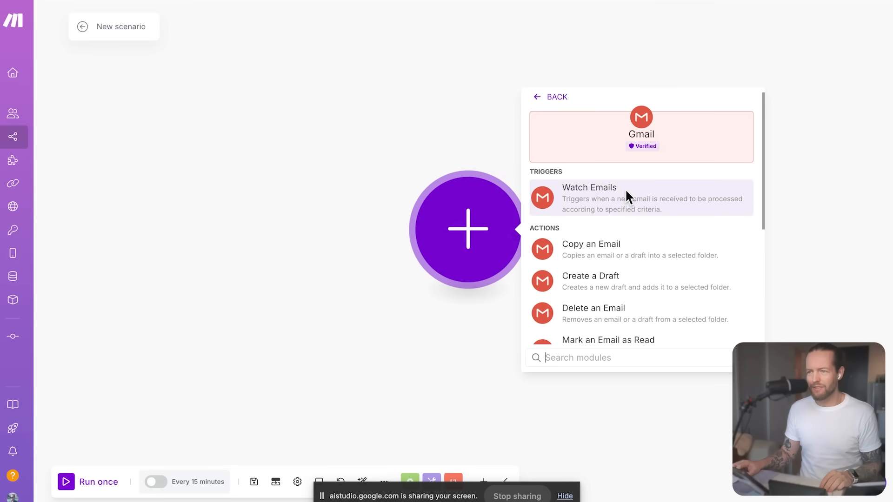
pyautogui.moveTo(635, 201)
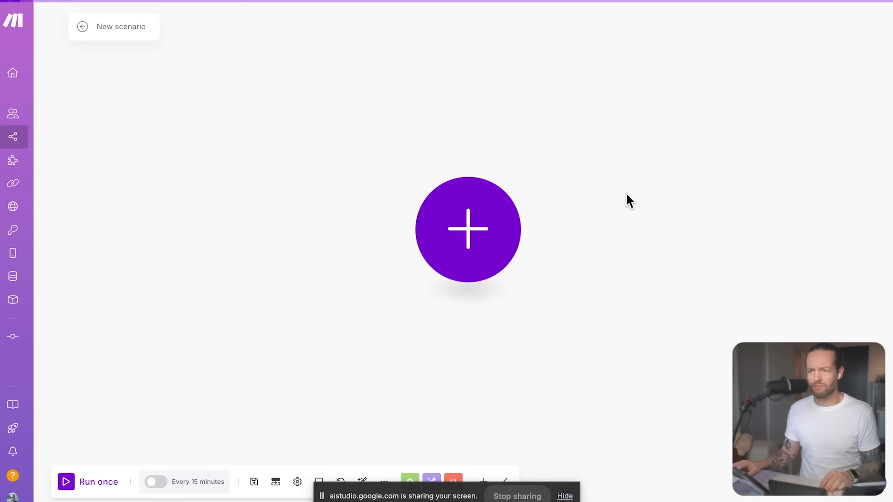
# - Set the Watch Emails criteria to All emails, Mark as read No, and maximum results 1
pyautogui.click(467, 230)
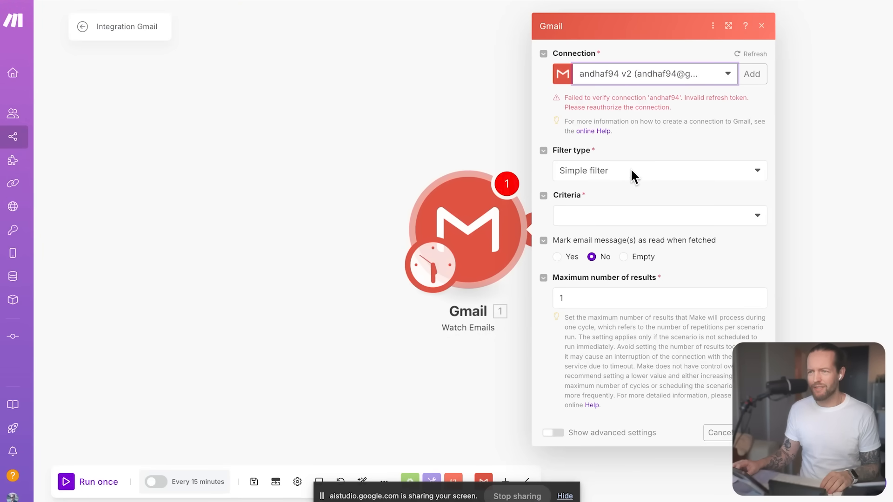
pyautogui.click(658, 214)
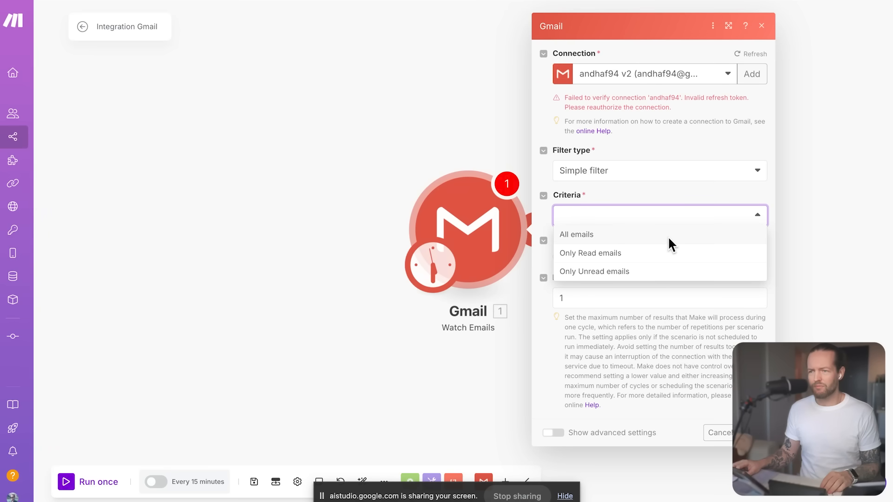
pyautogui.moveTo(651, 243)
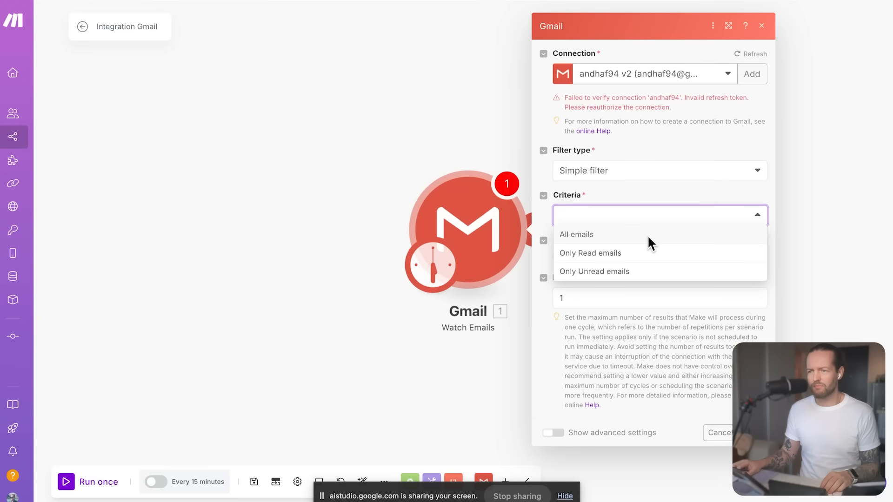
pyautogui.moveTo(658, 242)
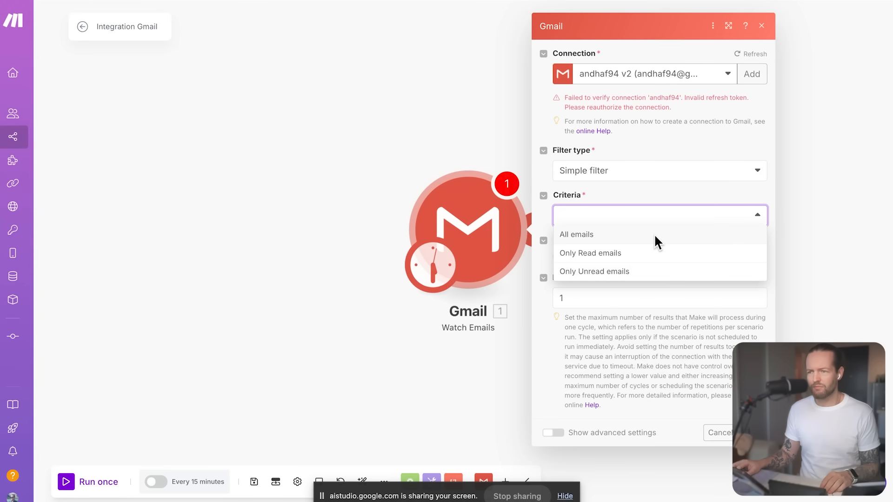
pyautogui.click(577, 234)
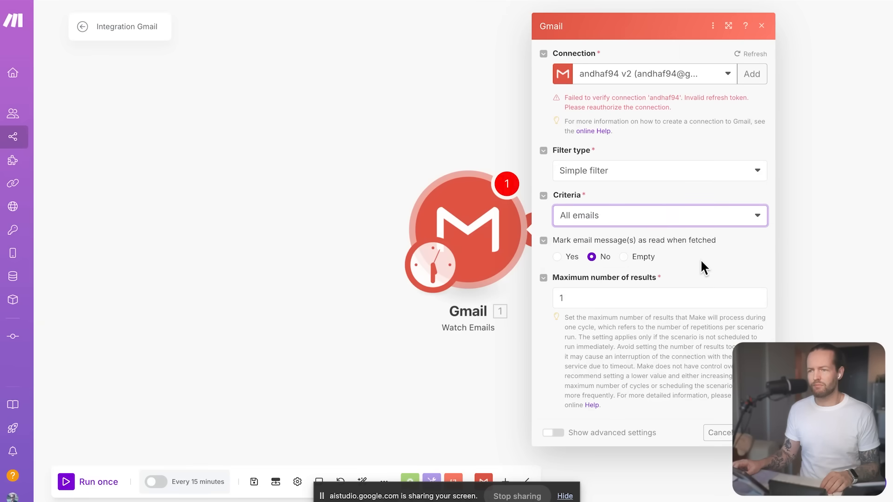
pyautogui.moveTo(587, 318)
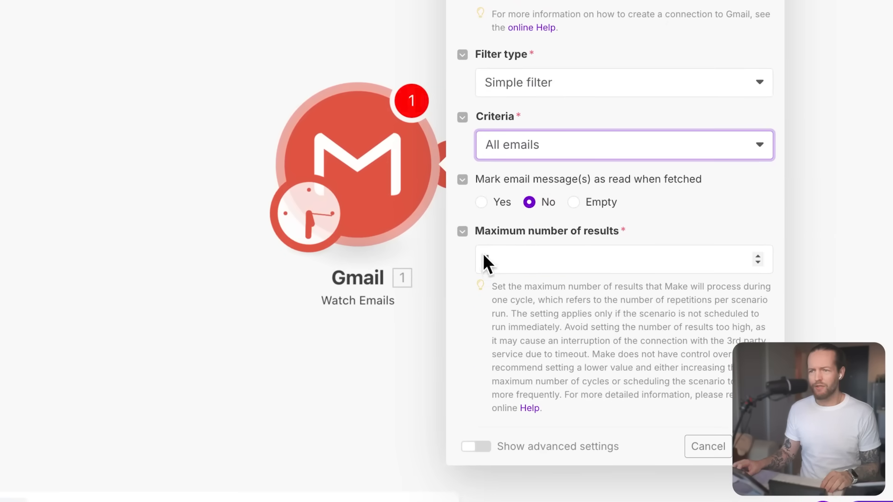
pyautogui.moveTo(484, 252)
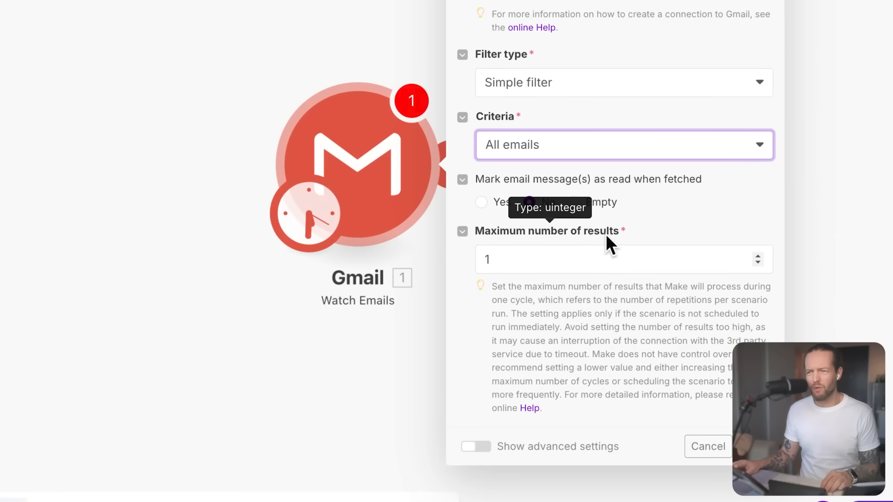
pyautogui.click(528, 202)
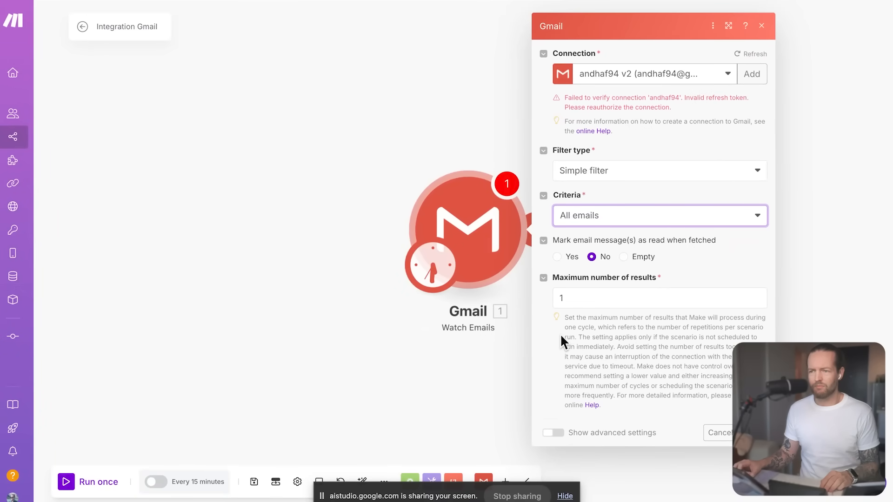
pyautogui.moveTo(587, 317)
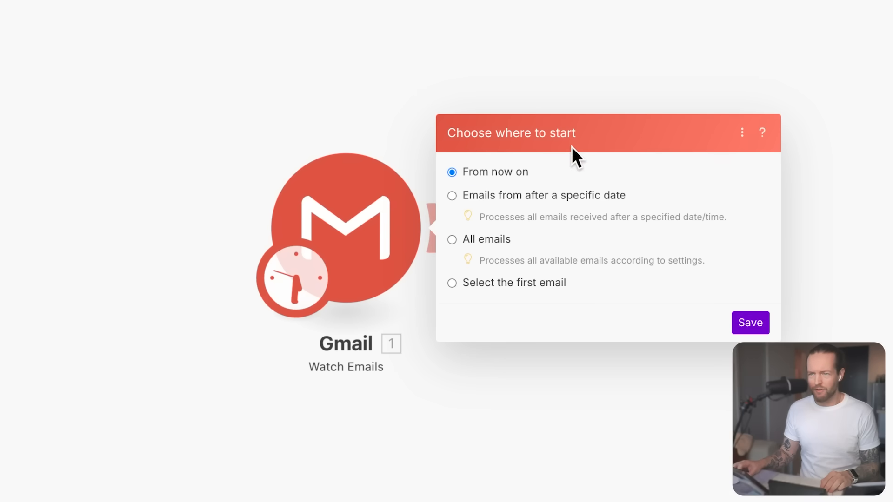
pyautogui.moveTo(523, 184)
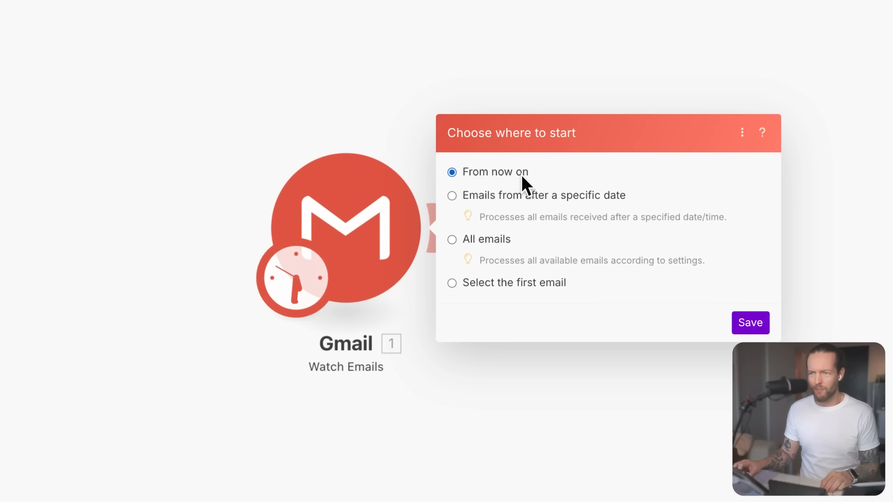
# - Start from emails after a specific date, pick March 10, 2025 11:30 AM, and save
pyautogui.click(452, 195)
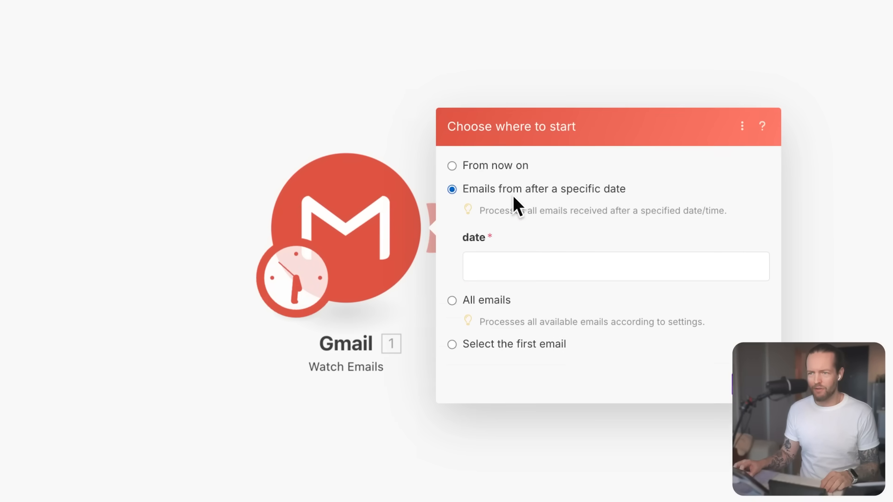
pyautogui.click(615, 267)
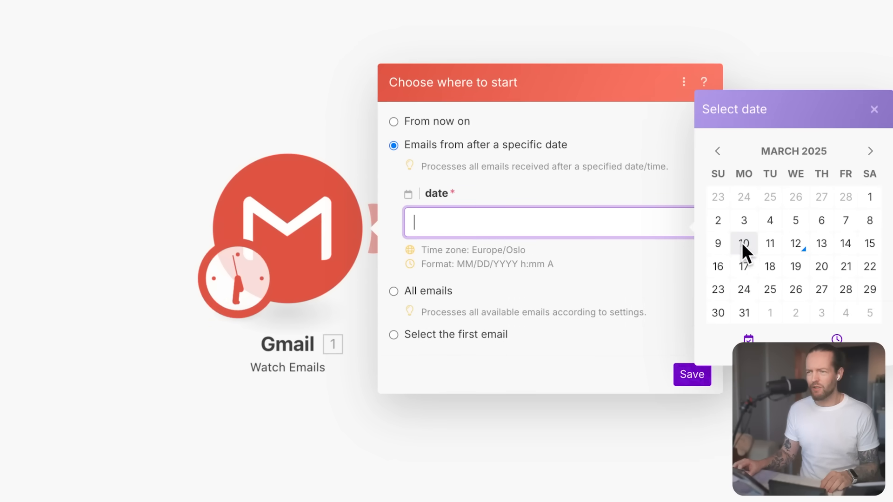
pyautogui.click(744, 243)
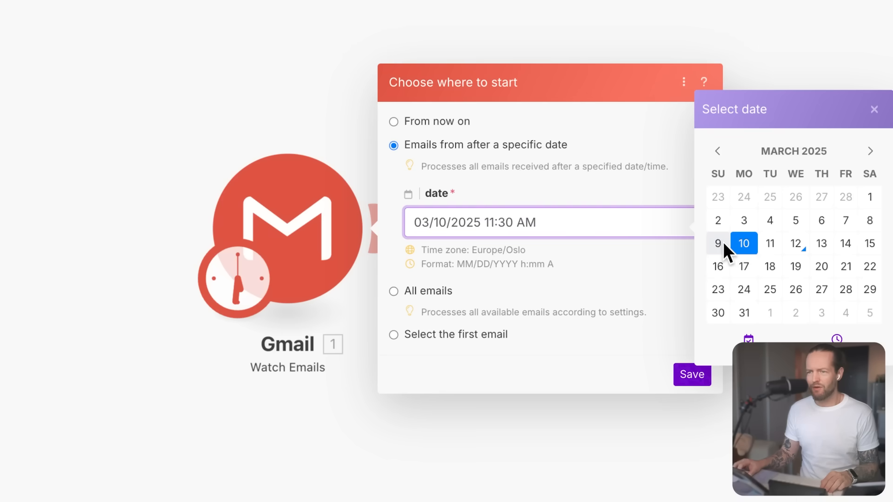
pyautogui.click(691, 375)
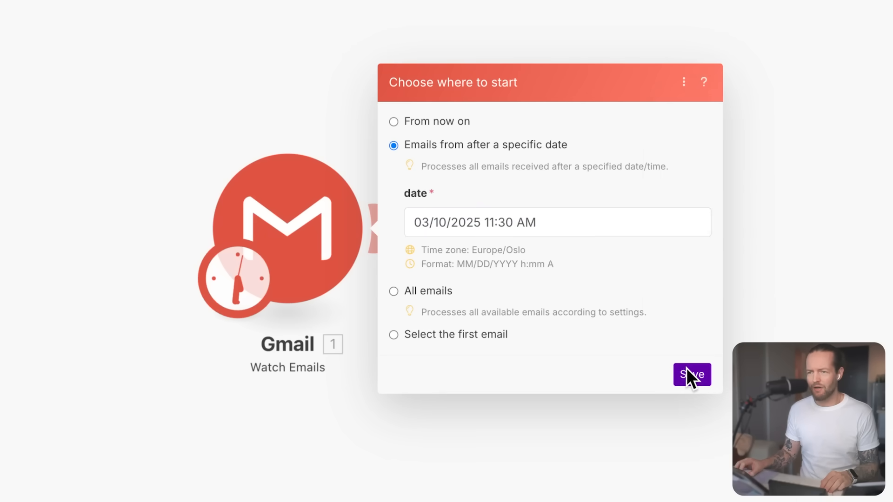
pyautogui.click(692, 375)
pyautogui.write('chatgp')
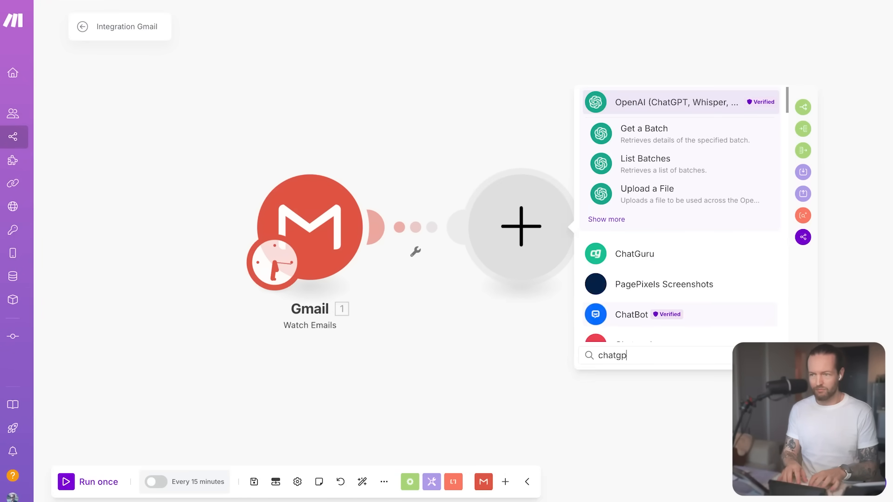
# - Add an OpenAI Create a Completion module after the Gmail Watch Emails trigger
pyautogui.click(676, 102)
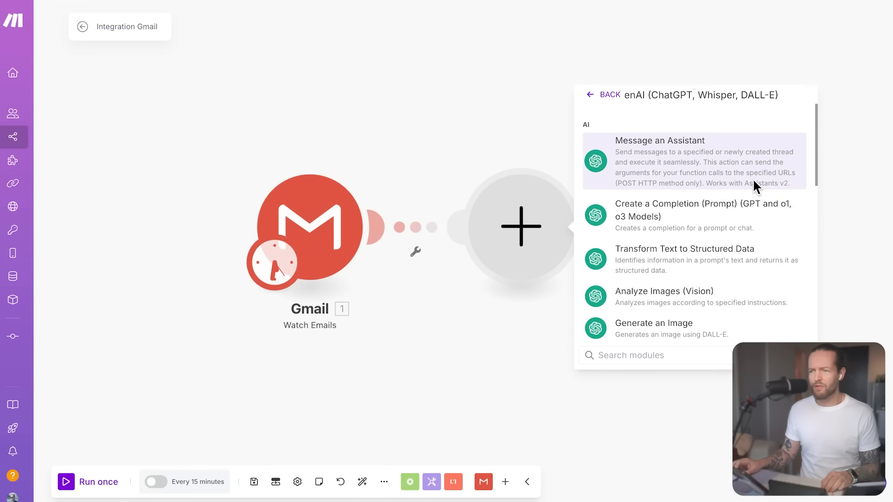
pyautogui.moveTo(671, 162)
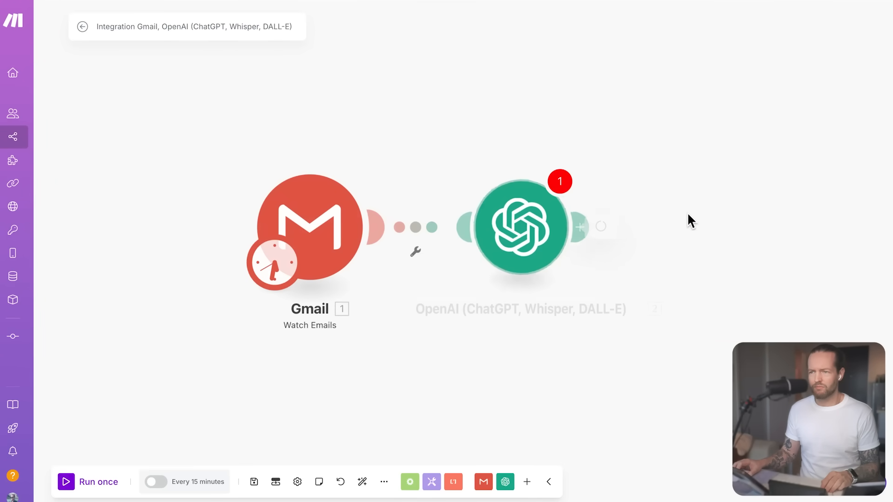
pyautogui.click(519, 227)
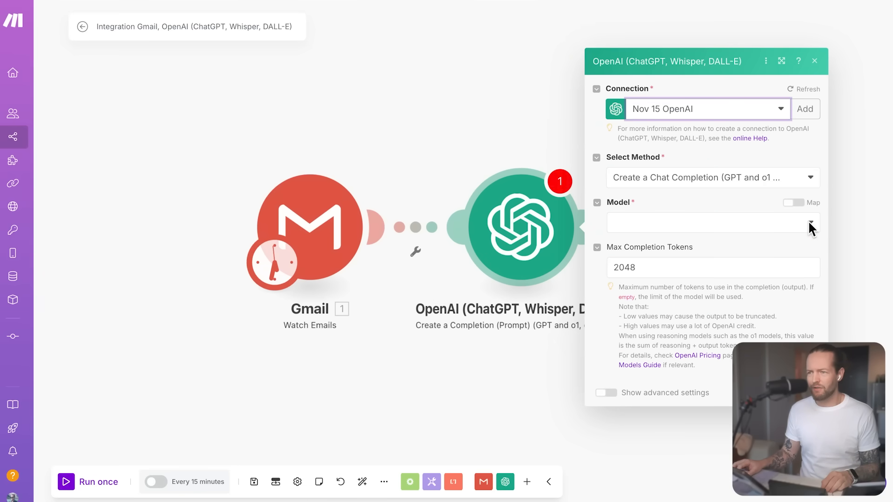
# - Choose gpt-3.5-turbo as the completion model, keeping Max Completion Tokens at 2048
pyautogui.click(711, 222)
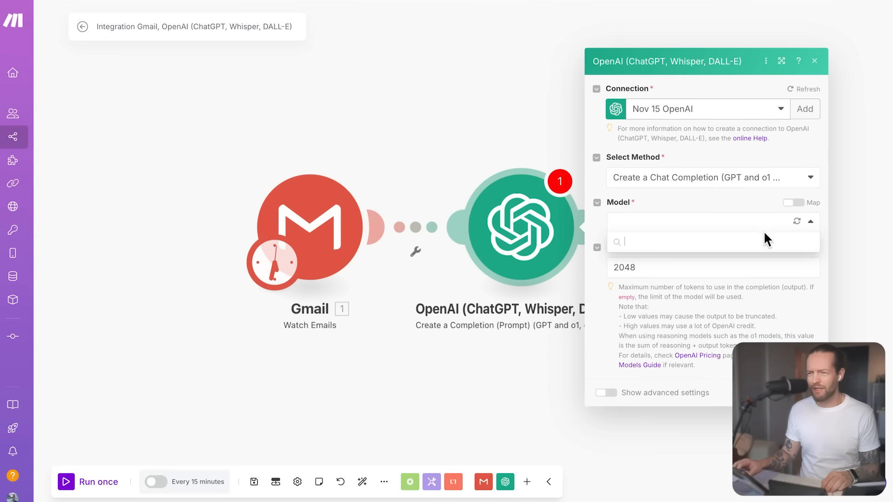
pyautogui.moveTo(728, 232)
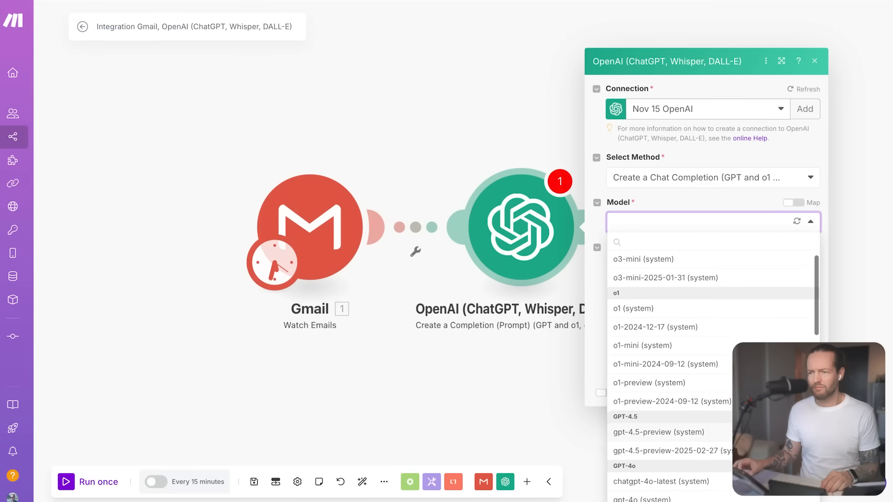
pyautogui.scroll(-3)
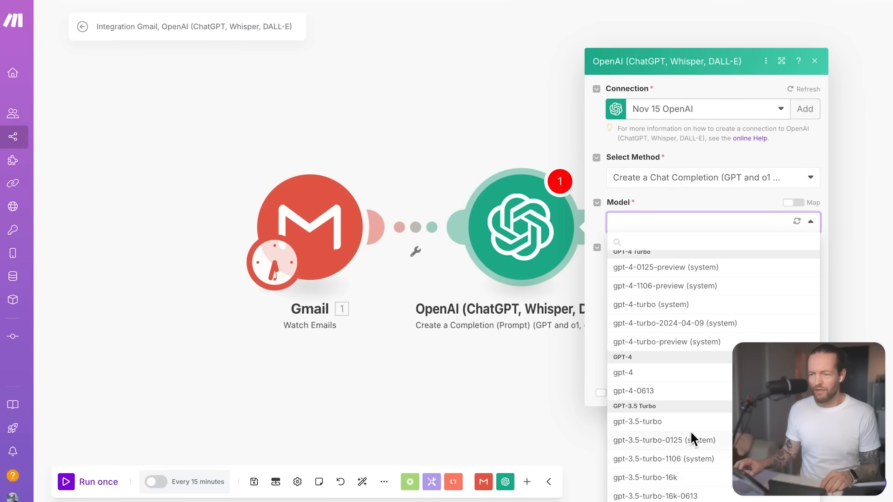
pyautogui.moveTo(717, 430)
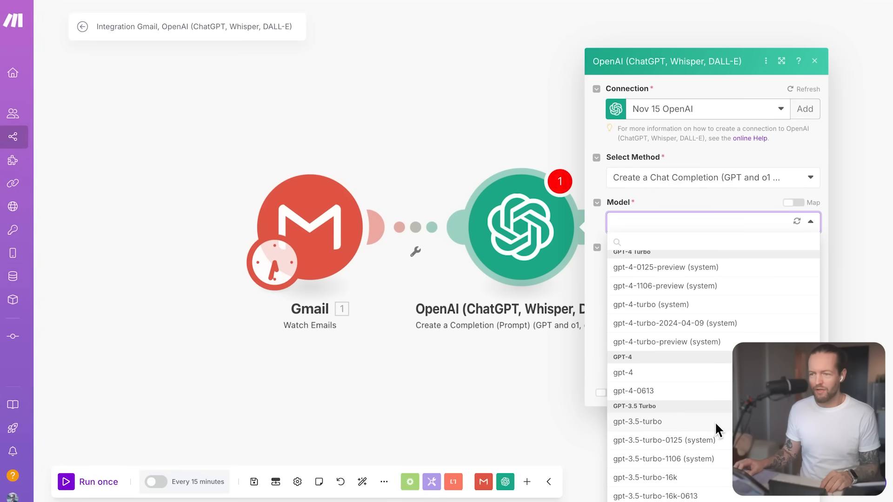
pyautogui.click(637, 422)
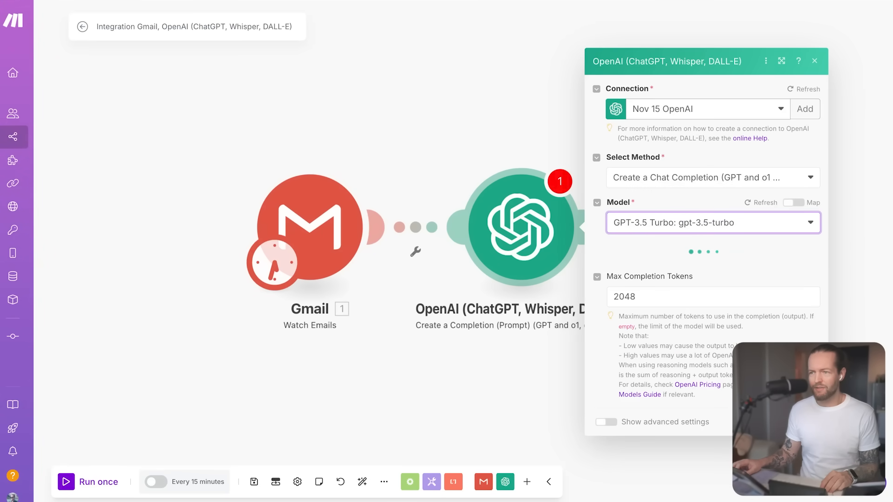
pyautogui.moveTo(820, 270)
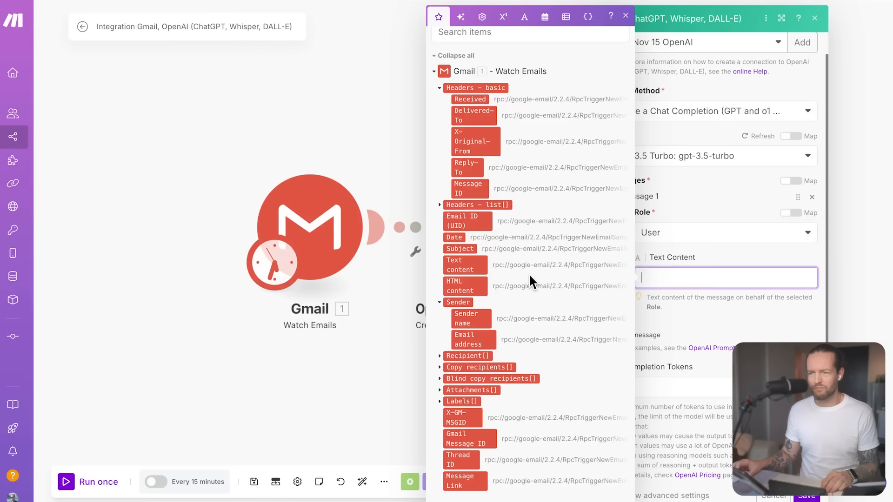
# - Start the user message text 'Write a short response to this email'
pyautogui.write('Wr')
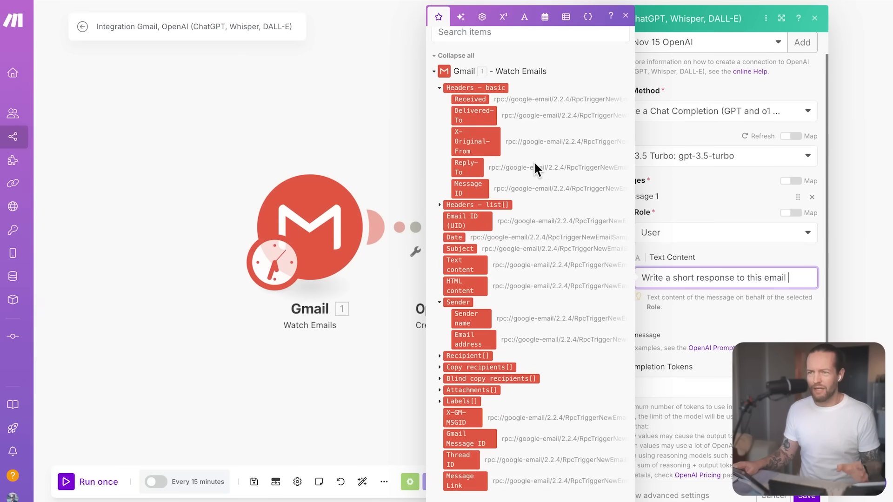
pyautogui.moveTo(478, 196)
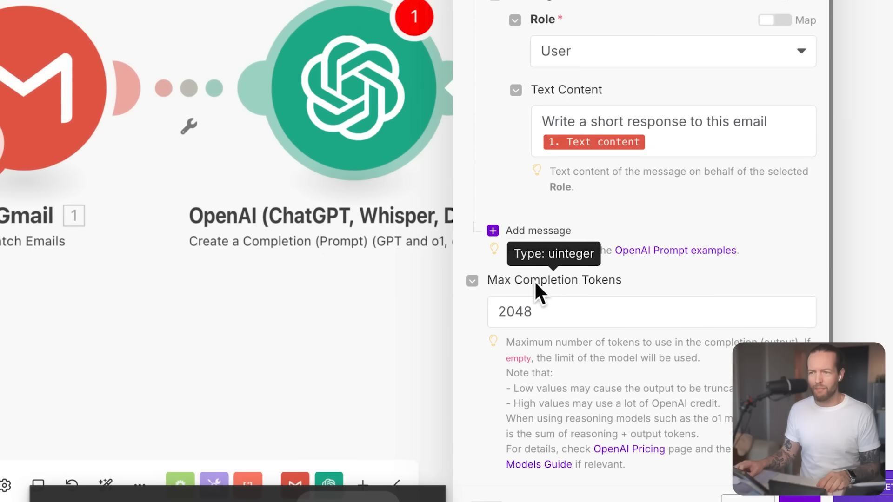
pyautogui.moveTo(626, 293)
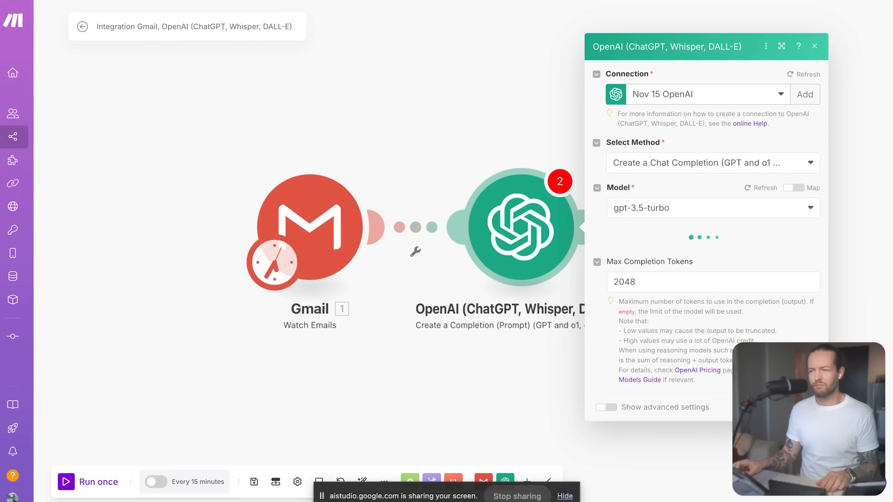
# - Confirm the OpenAI module settings and save the Gmail-to-OpenAI scenario
pyautogui.click(814, 47)
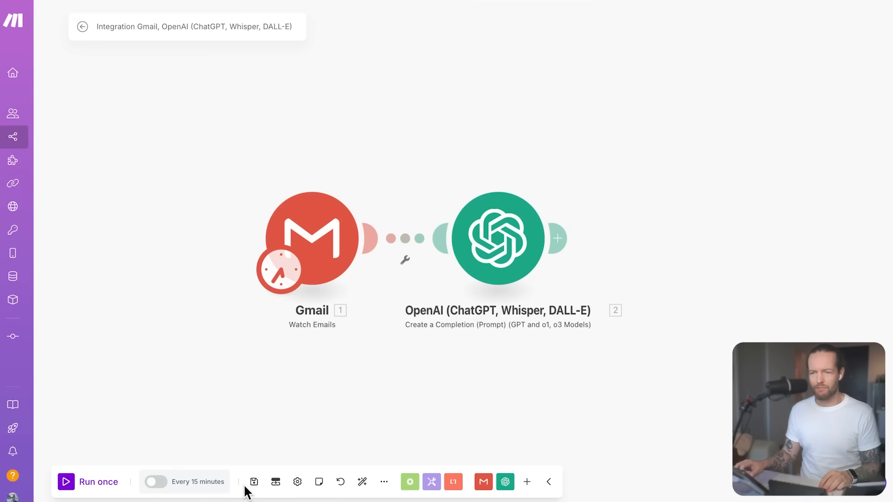
pyautogui.click(89, 482)
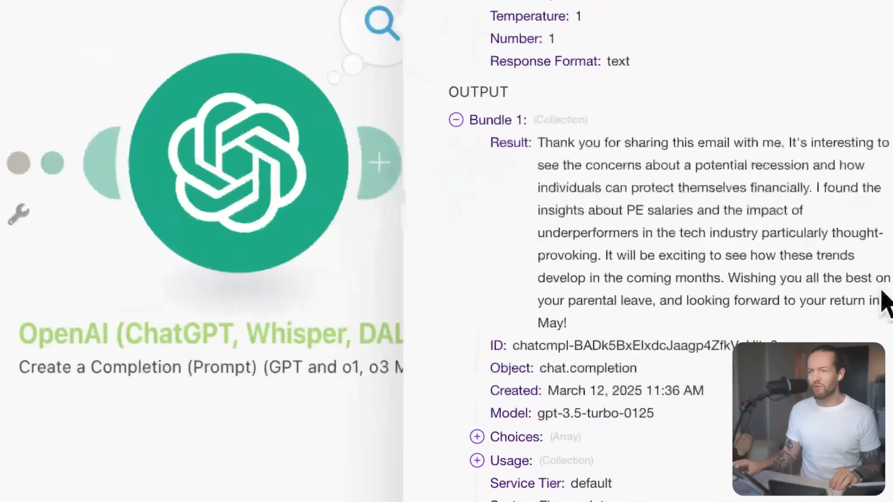
# - Select the full generated reply text in the OpenAI module's Bundle 1 output
pyautogui.moveTo(603, 255); pyautogui.dragTo(570, 323)
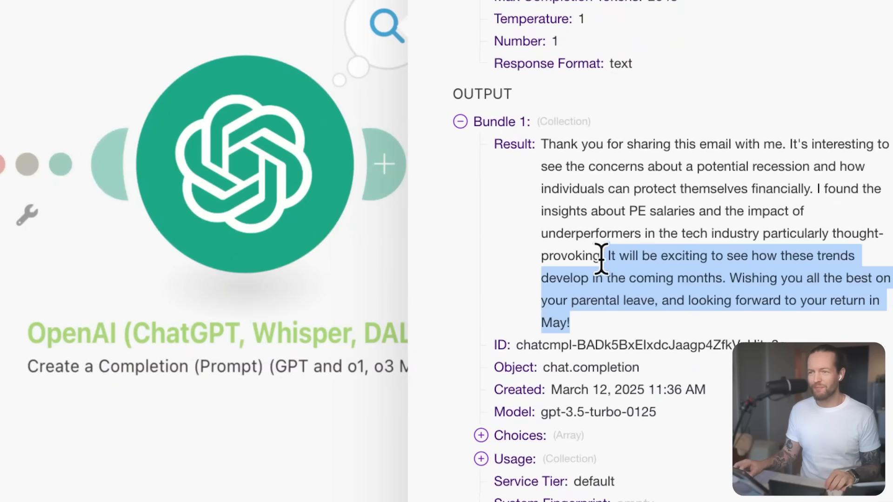
pyautogui.moveTo(598, 260); pyautogui.dragTo(541, 144)
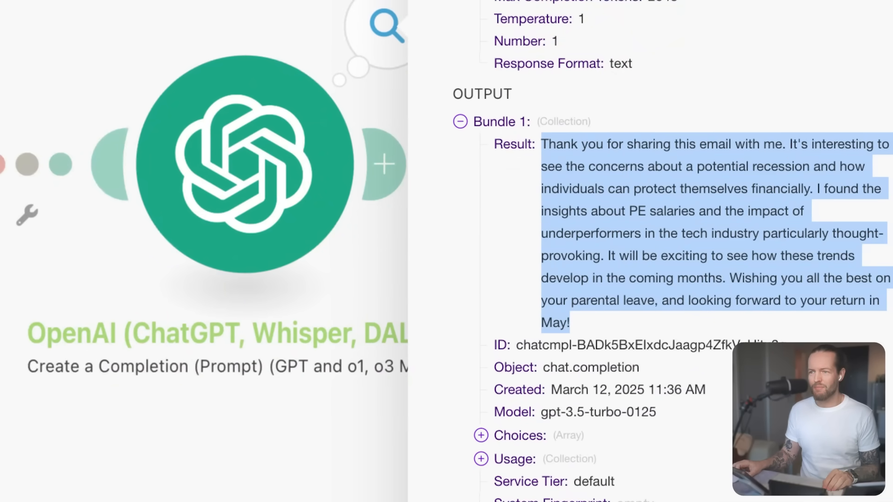